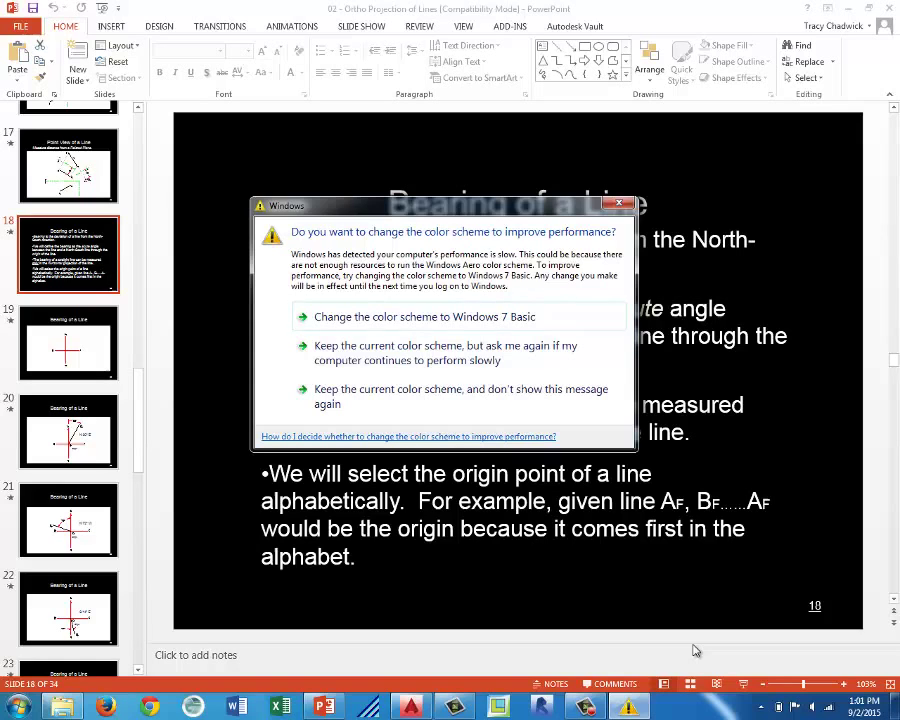
mouse_move(770, 596)
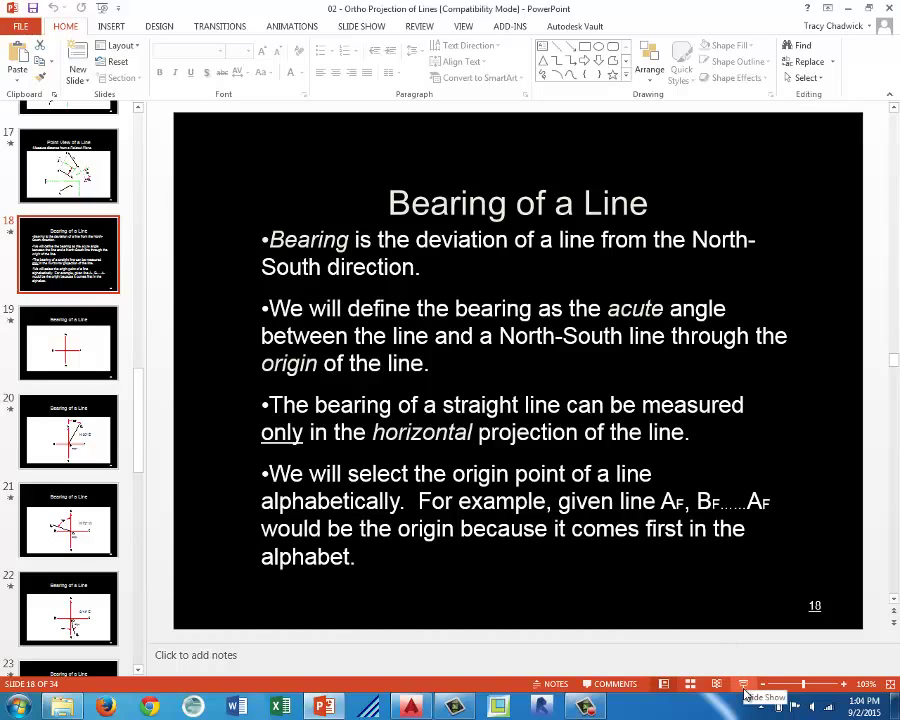
mouse_move(760, 488)
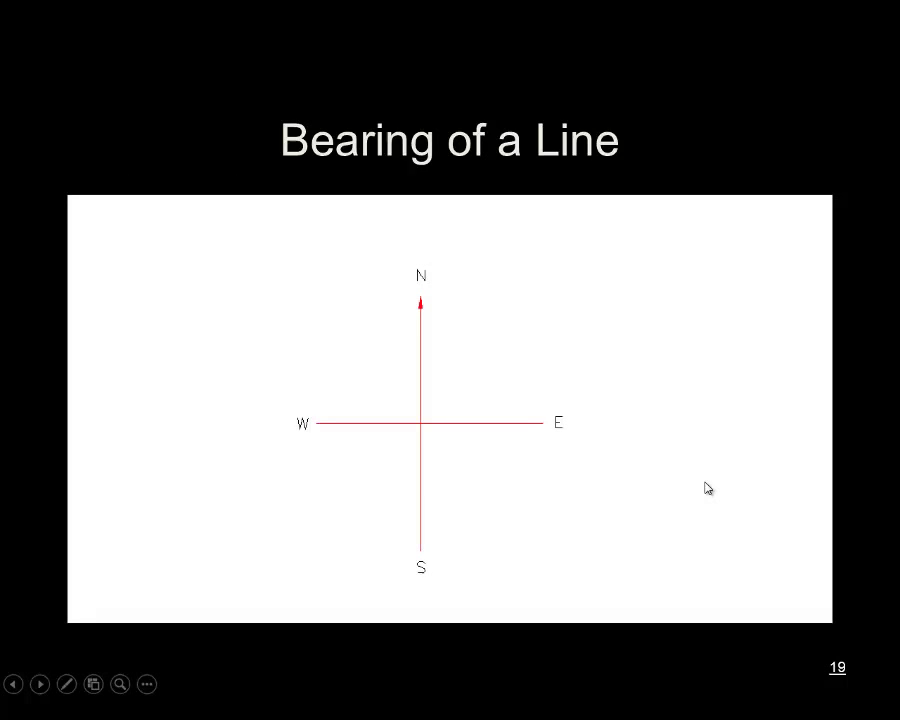
Advance the slide show to slide 21, line CD at 72° west of north from origin C.
left_click(40, 684)
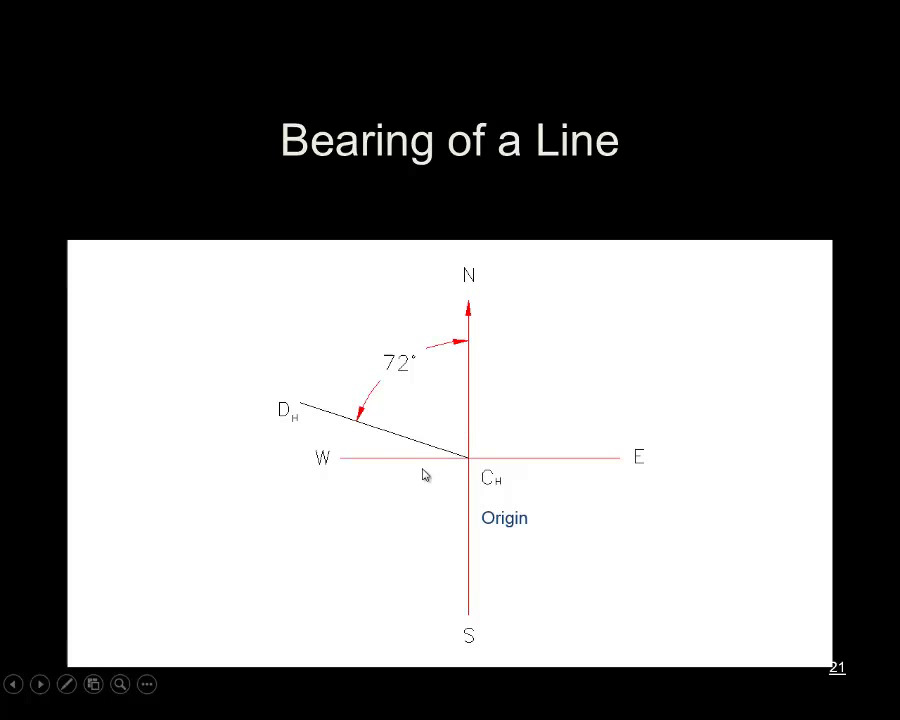
mouse_move(470, 464)
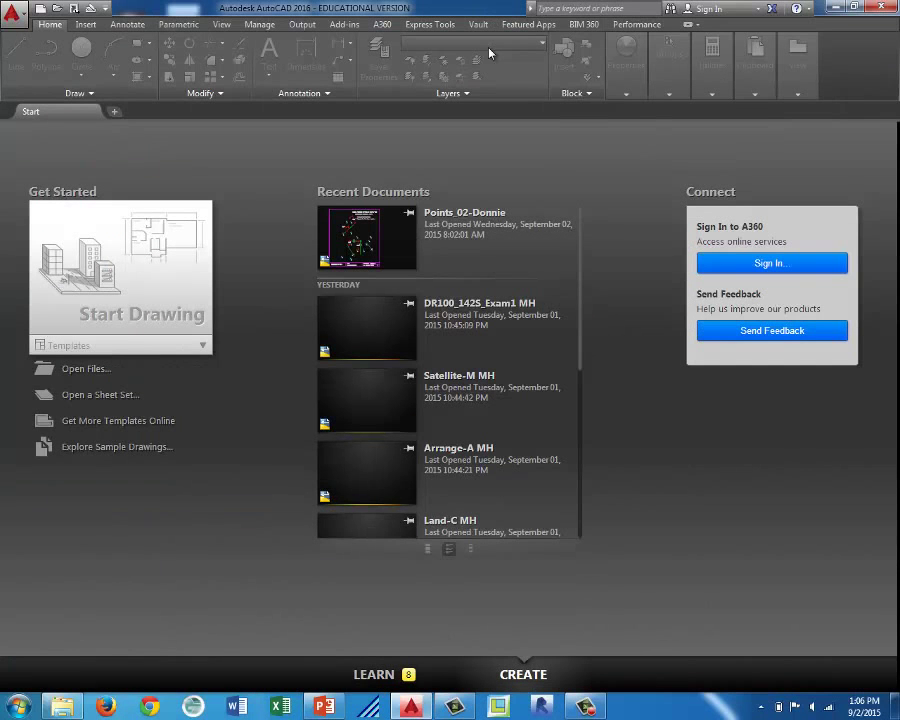
mouse_move(444, 8)
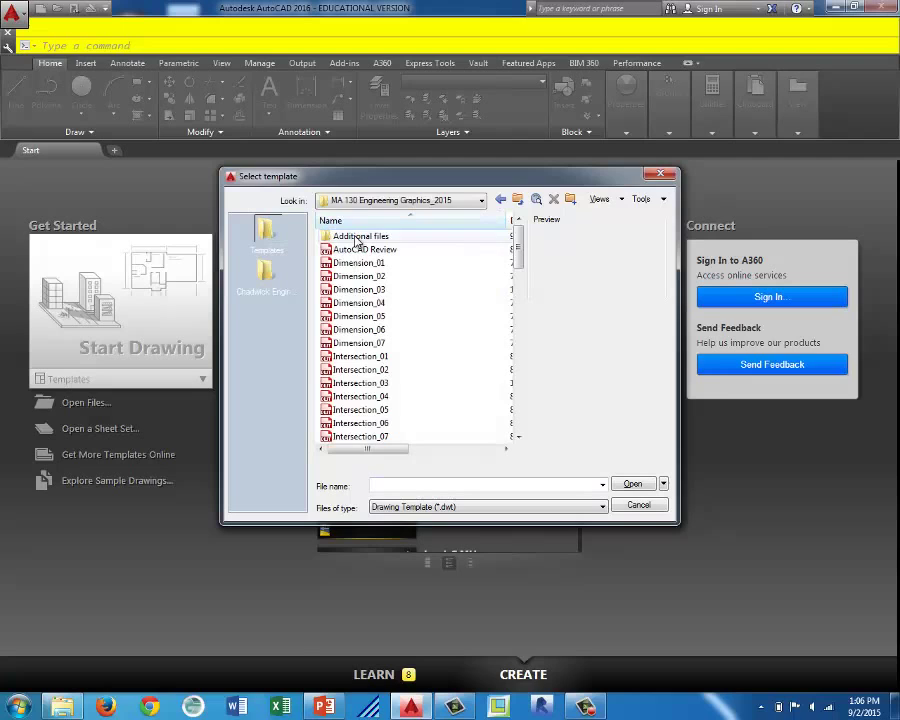
mouse_move(358, 248)
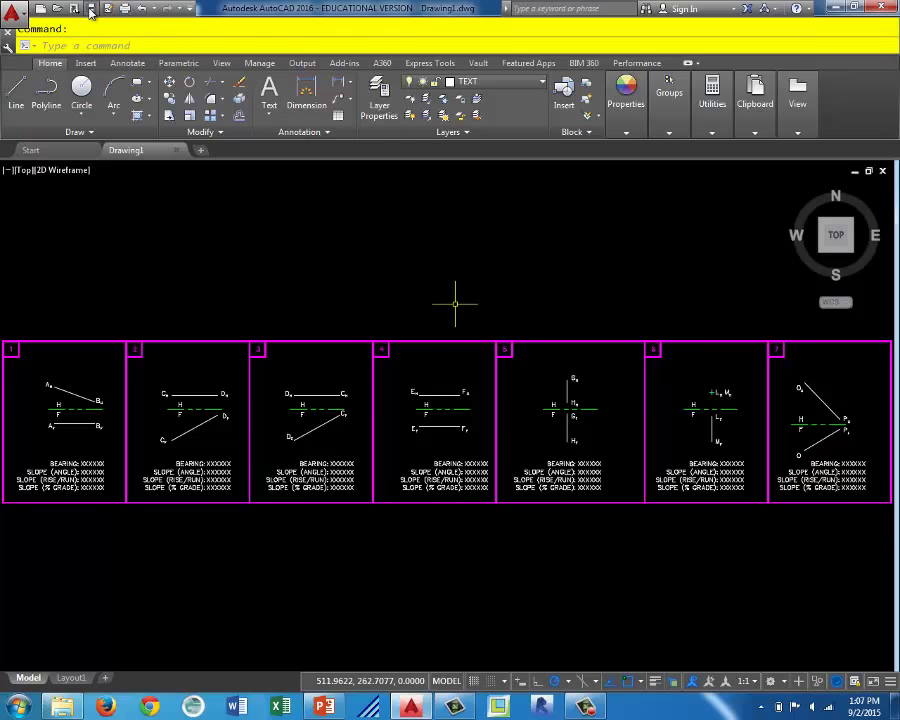
Save the drawing as 'Bearing Angle Practice' in the Chadwick Engineering Graphics folder.
left_click(76, 8)
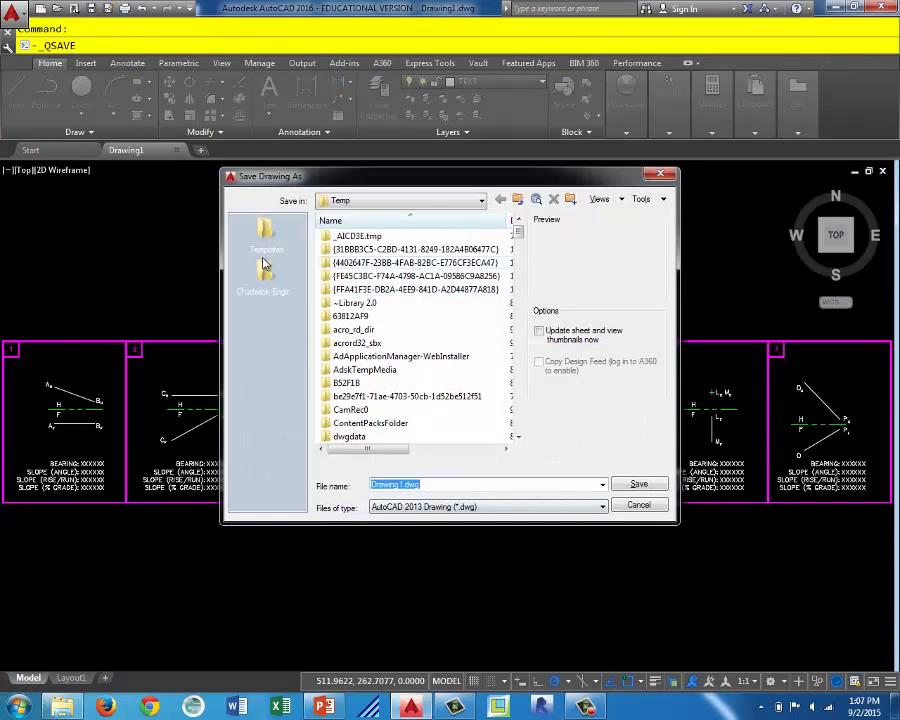
left_click(264, 270)
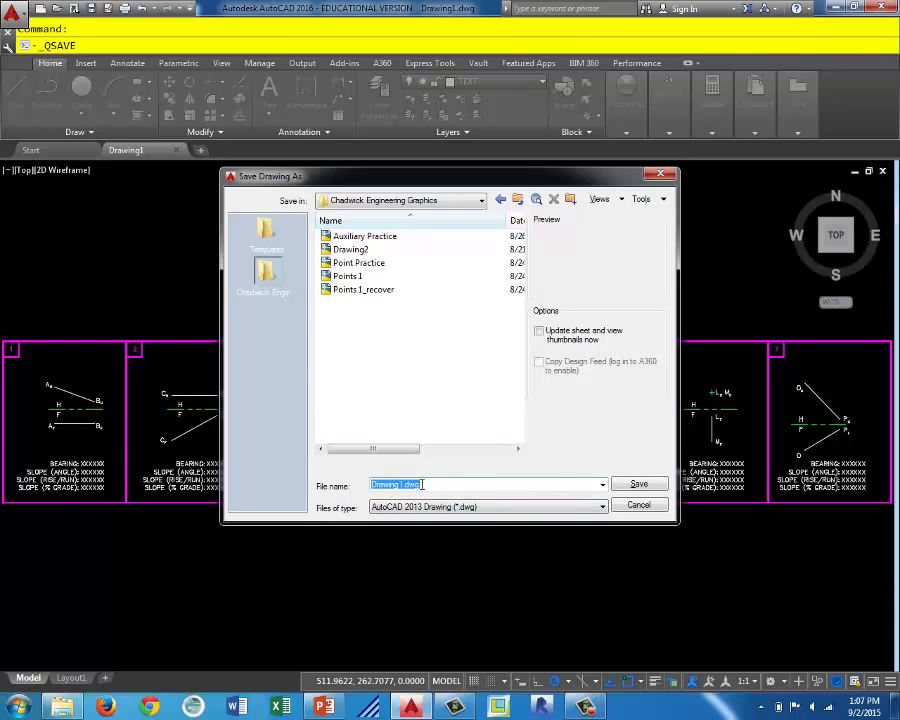
type("Bearing Angle Practice")
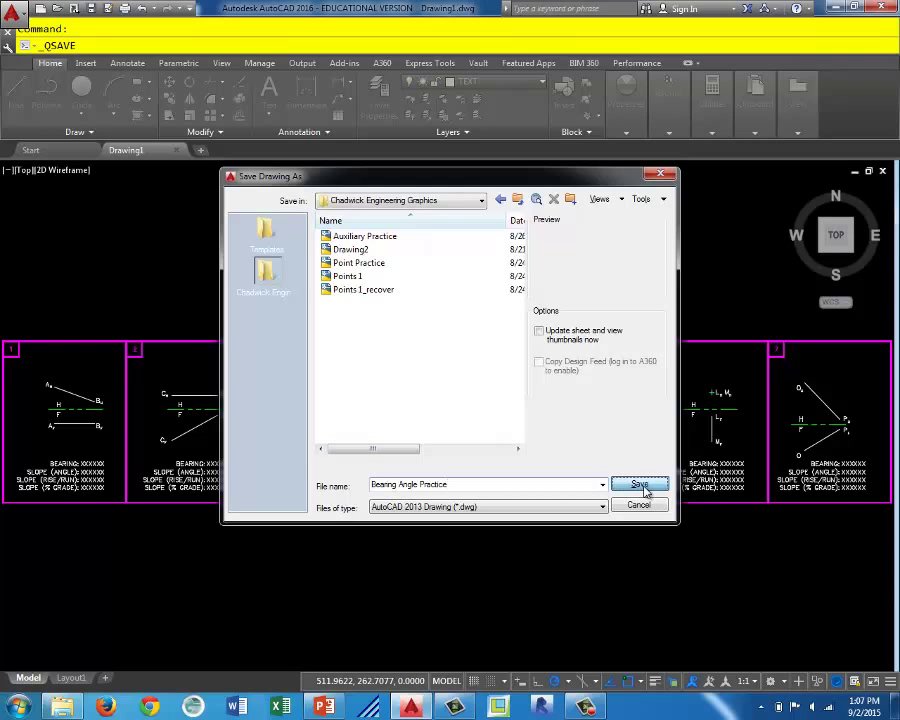
left_click(638, 484)
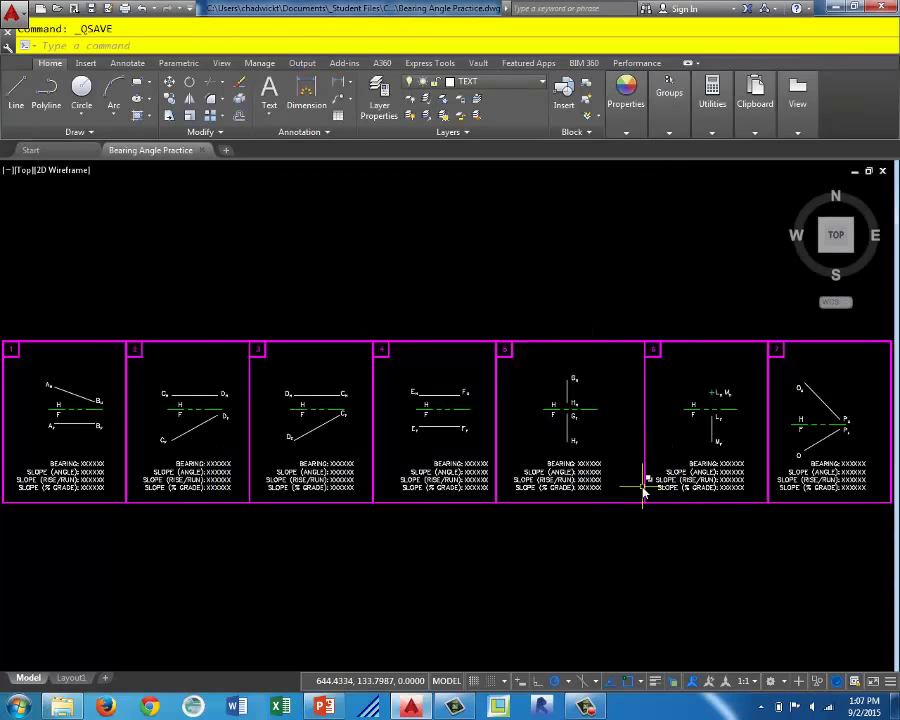
mouse_move(644, 490)
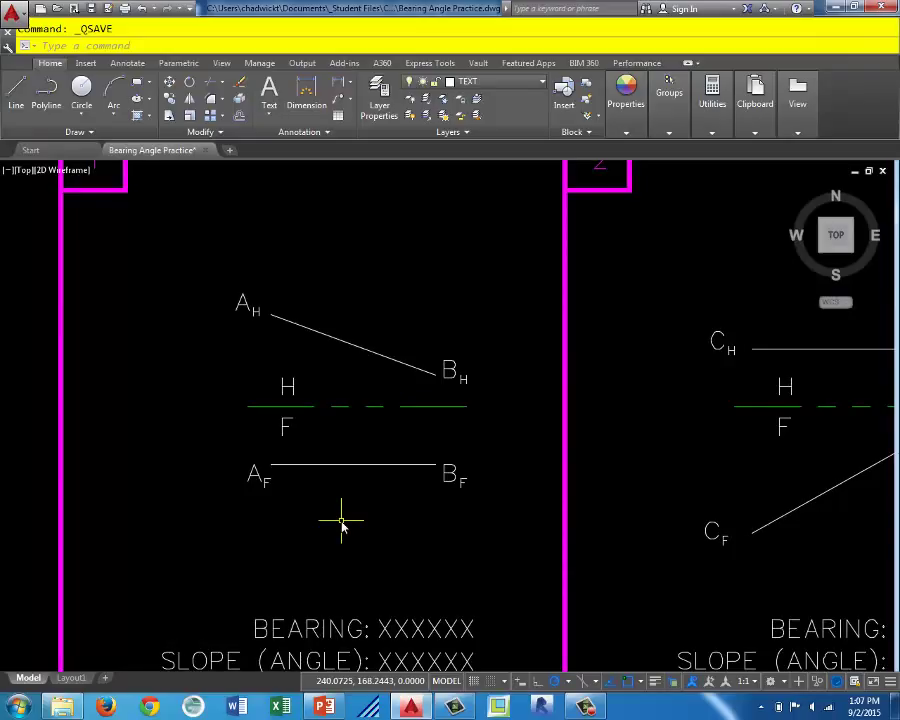
mouse_move(236, 350)
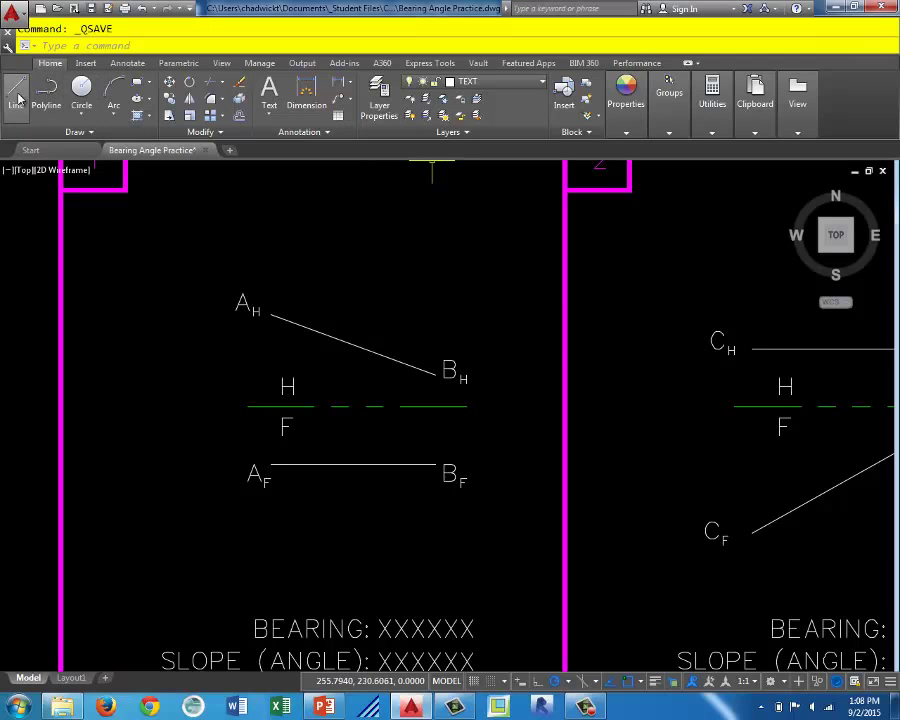
Draw a vertical north reference line downward from point A_H in problem 1.
left_click(16, 96)
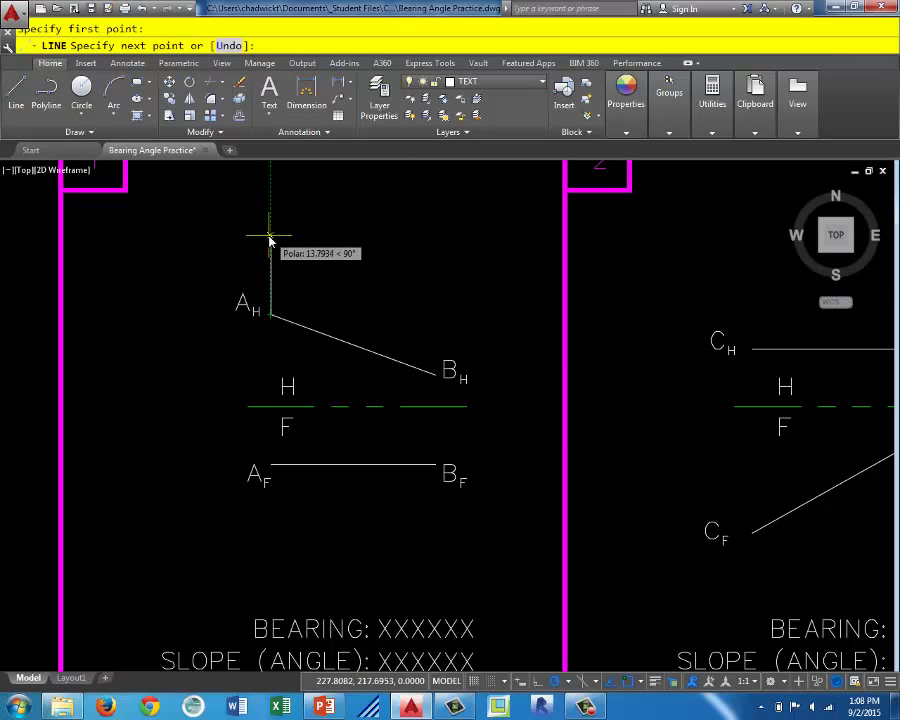
mouse_move(268, 358)
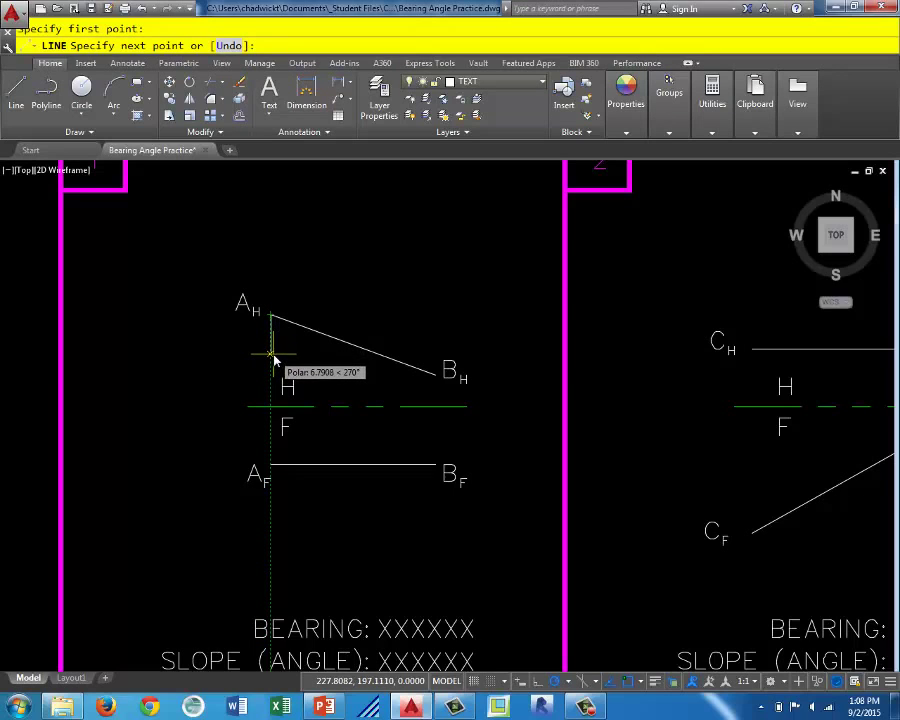
mouse_move(272, 360)
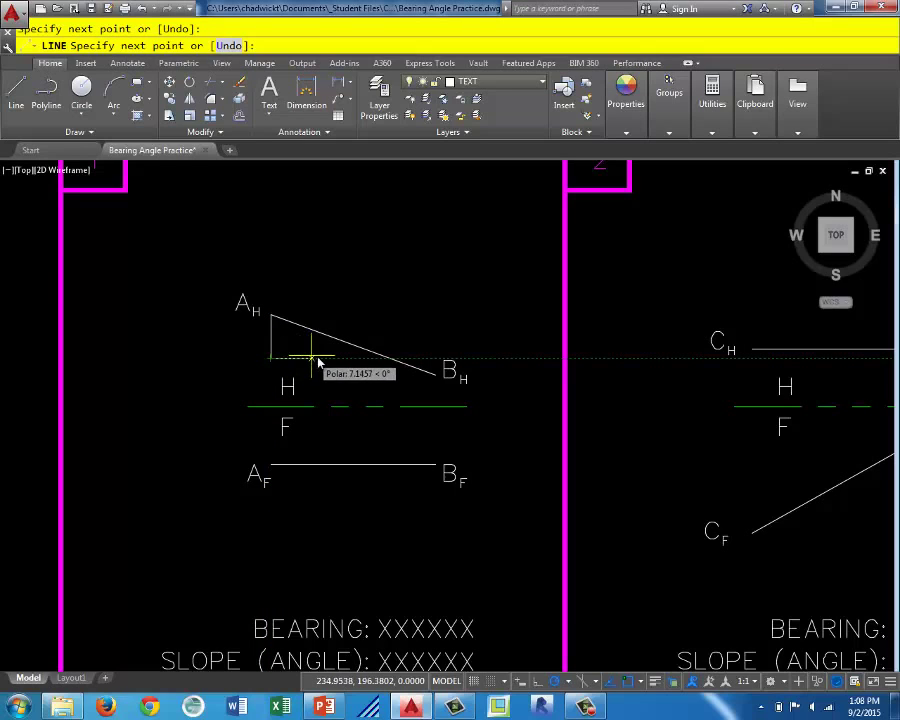
key("Escape")
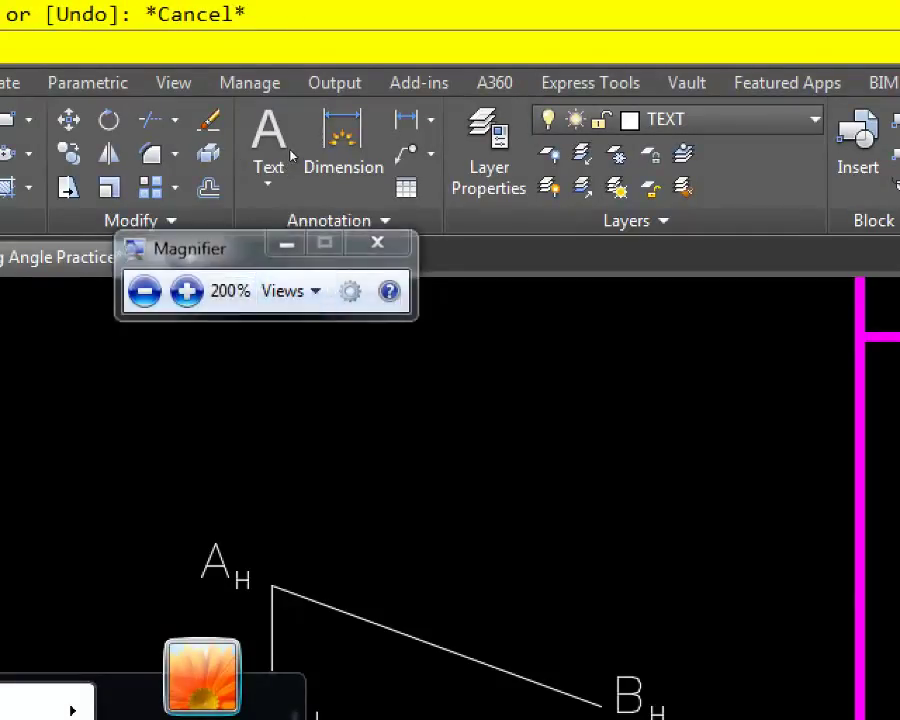
Place a 70.00° angular dimension between the north line and line A_H–B_H.
left_click(378, 244)
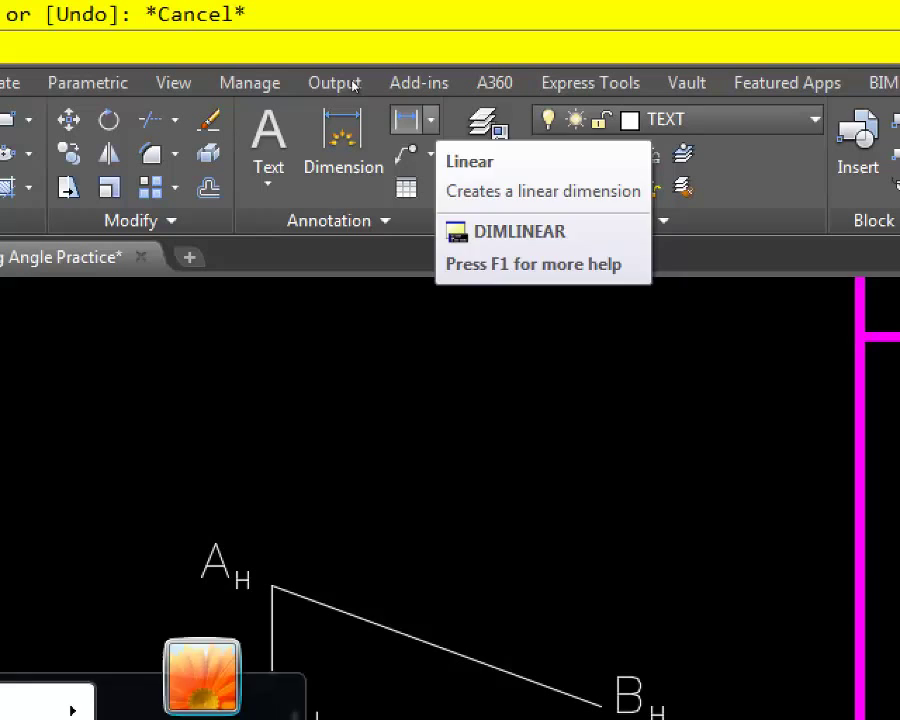
left_click(432, 120)
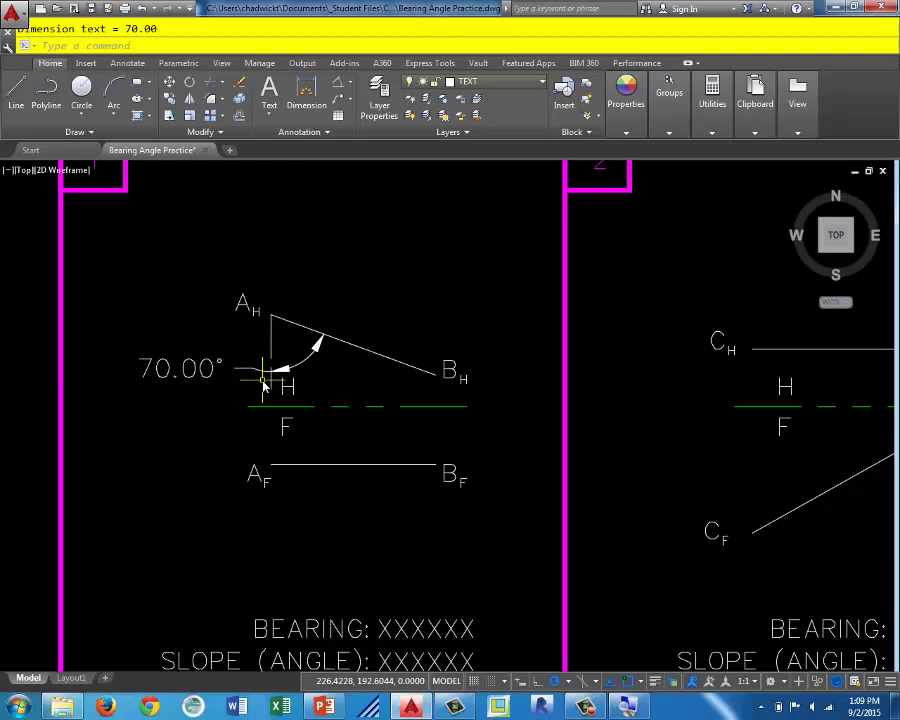
mouse_move(380, 378)
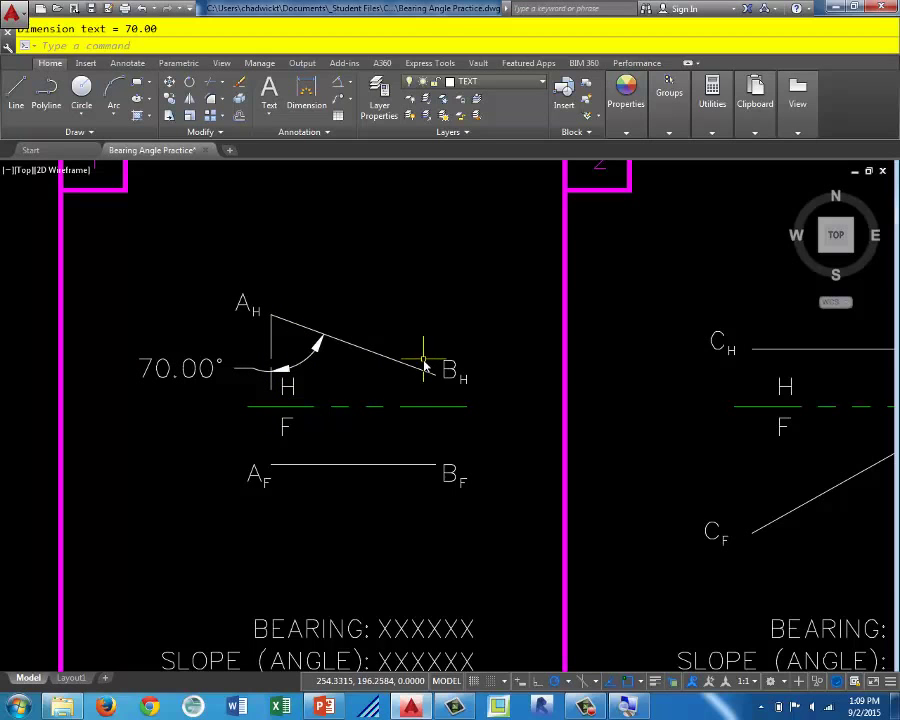
scroll("down", 3)
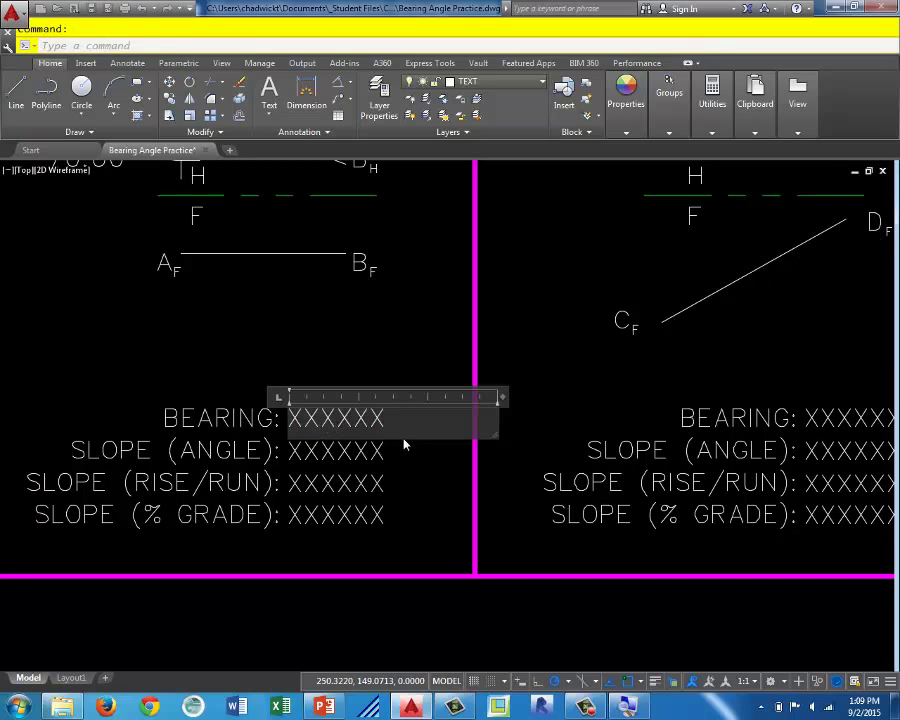
Replace the AB bearing placeholder XXXXXX with S70°E, using a degree symbol.
double_click(336, 418)
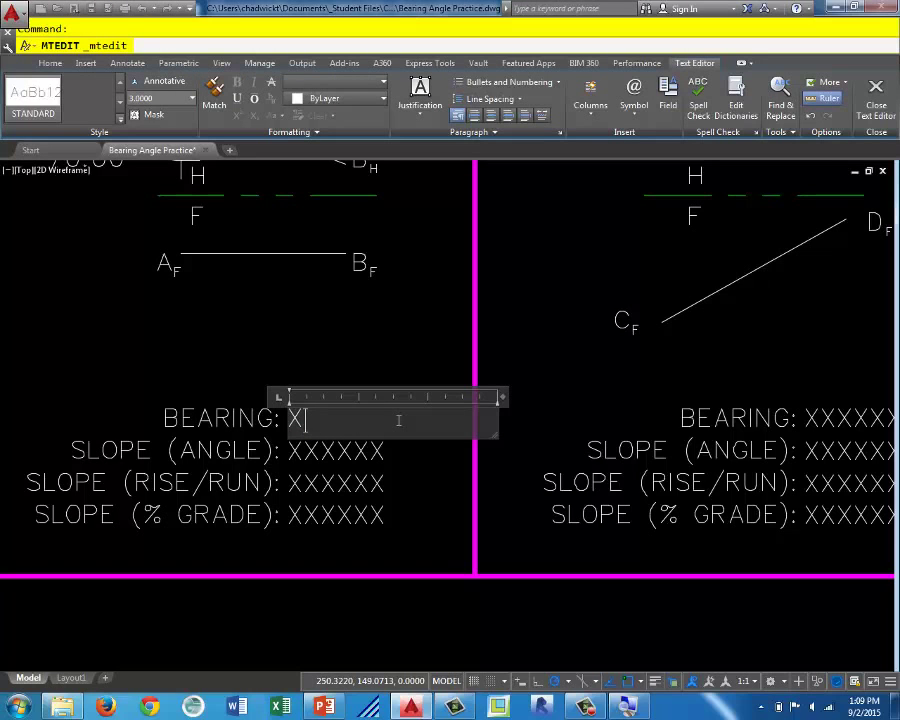
key("Backspace")
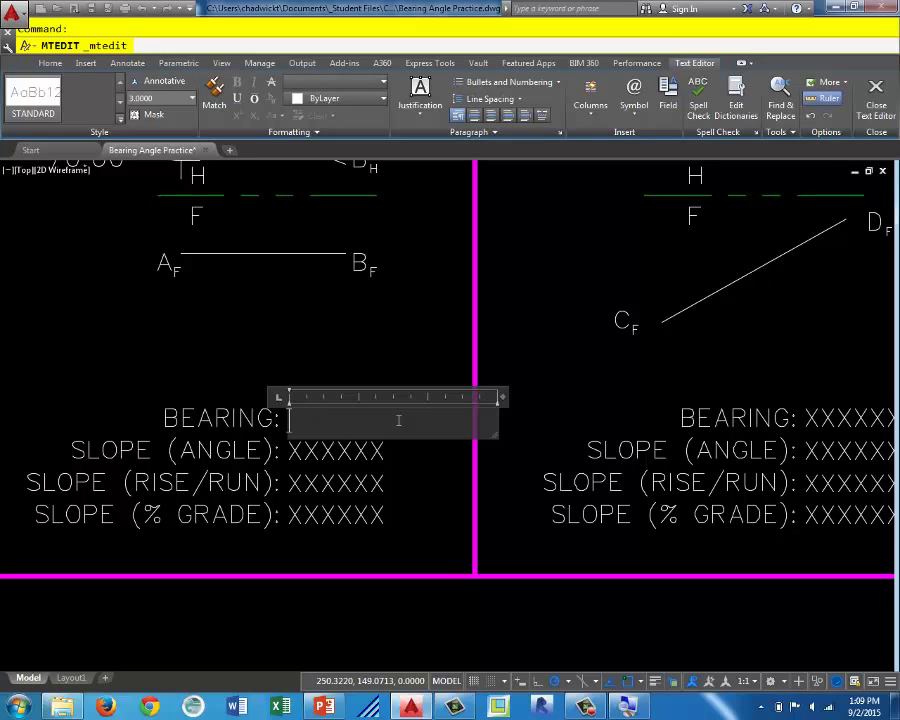
type("S")
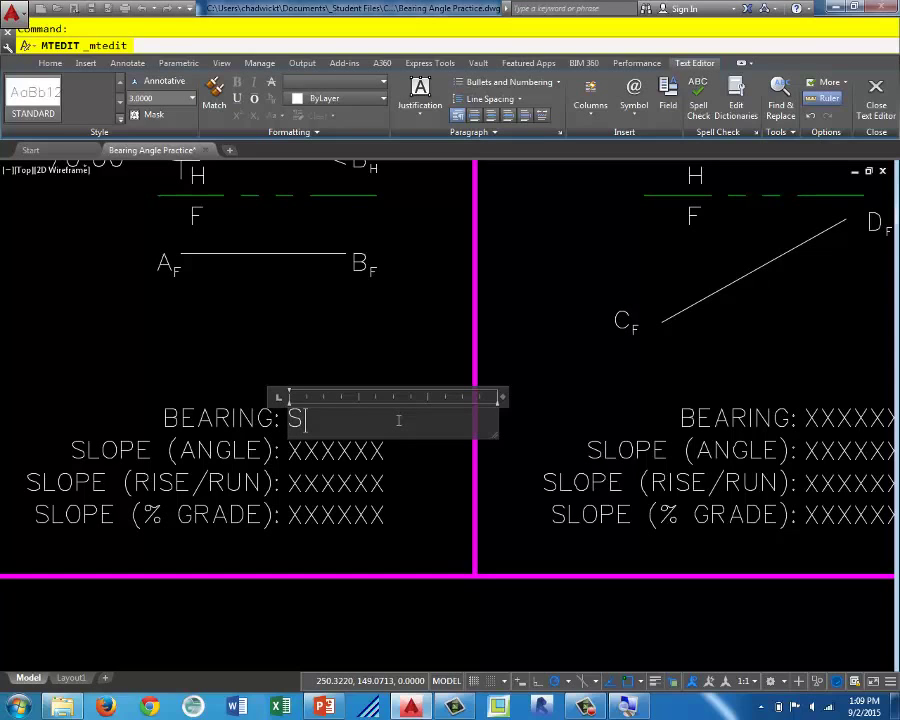
type("7")
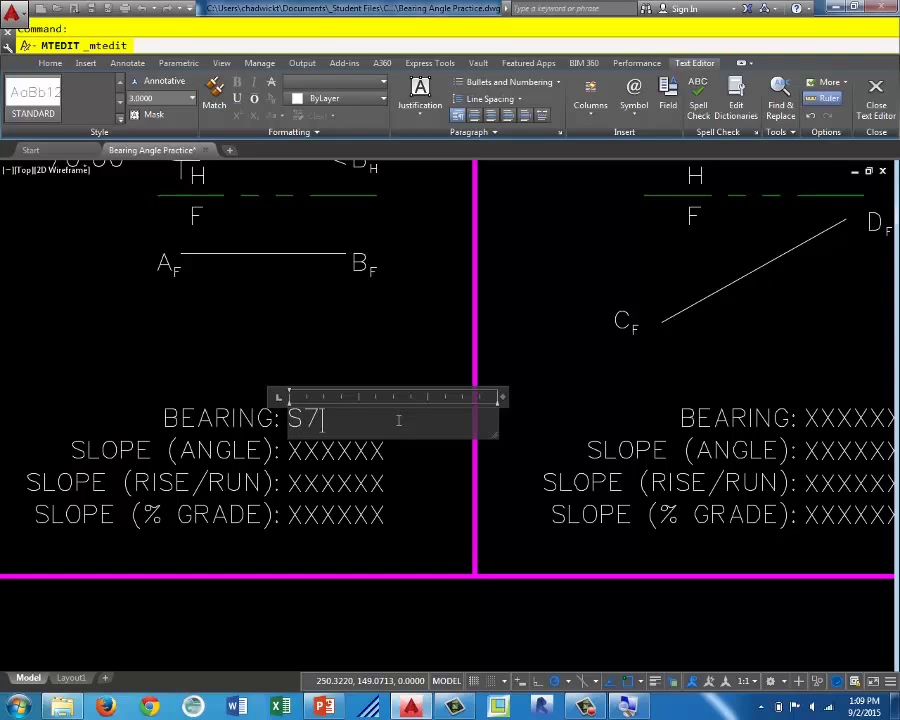
type("0")
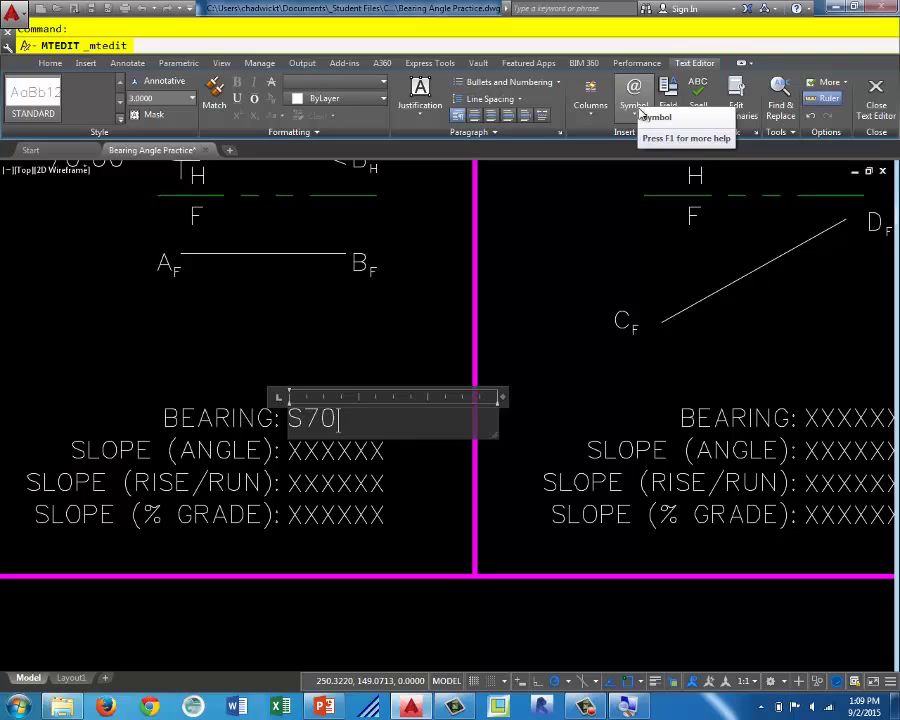
left_click(632, 96)
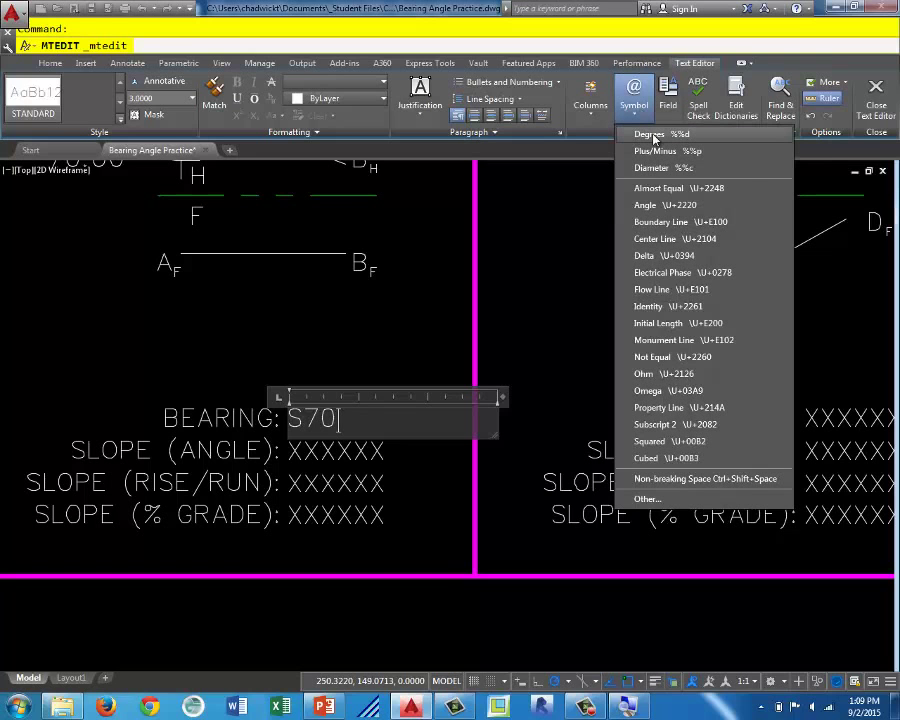
mouse_move(650, 136)
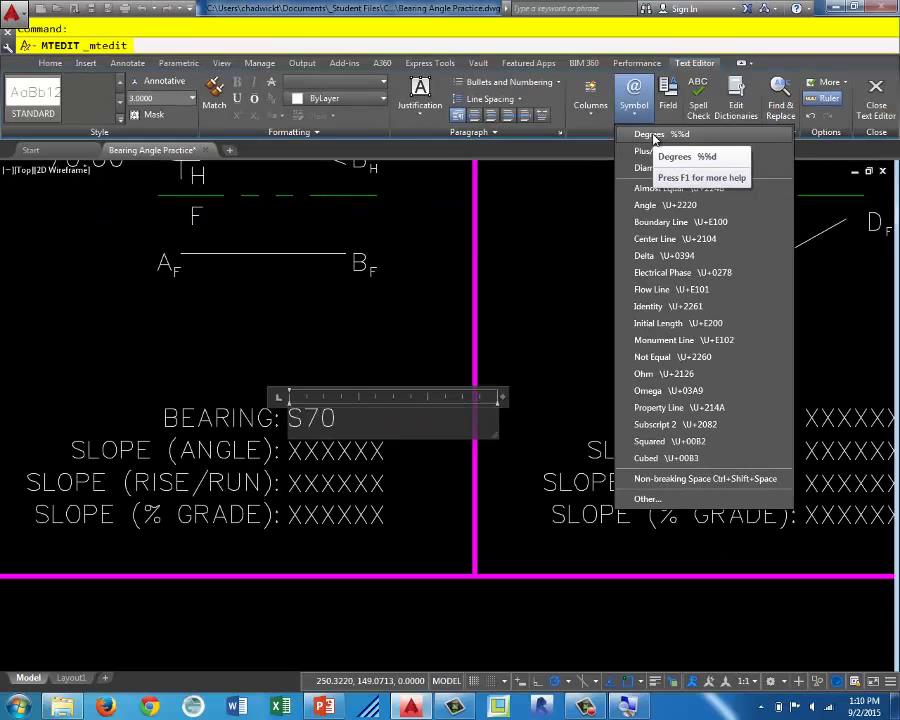
left_click(648, 134)
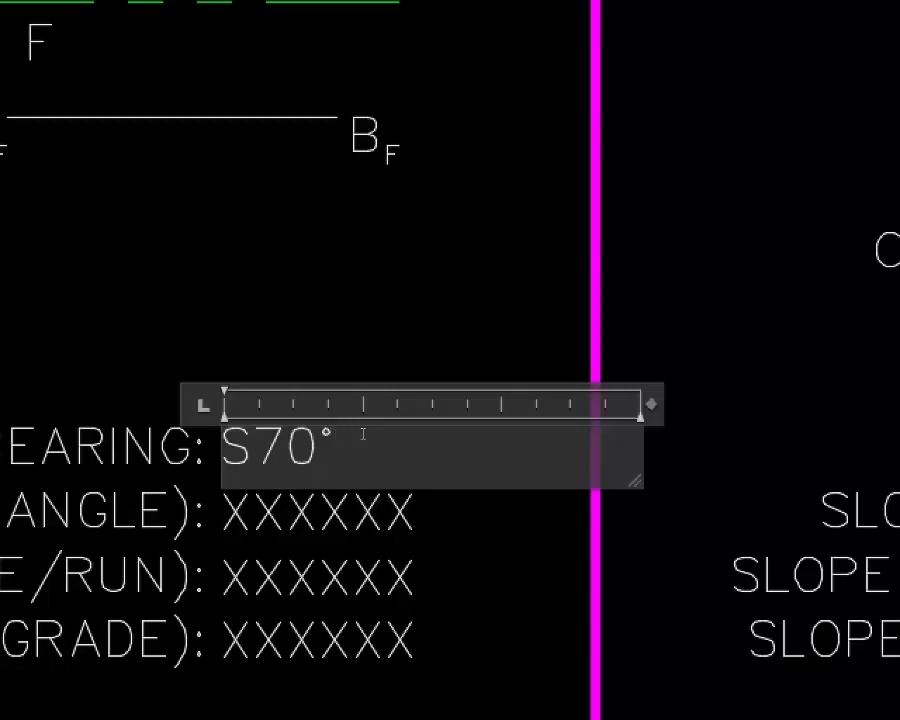
key("Backspace")
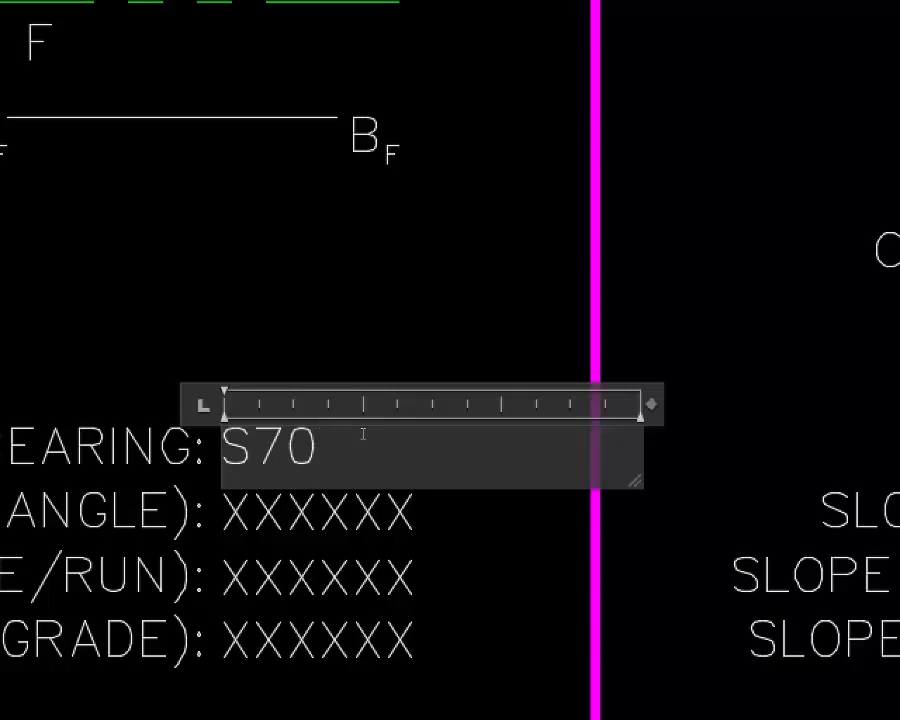
type("°")
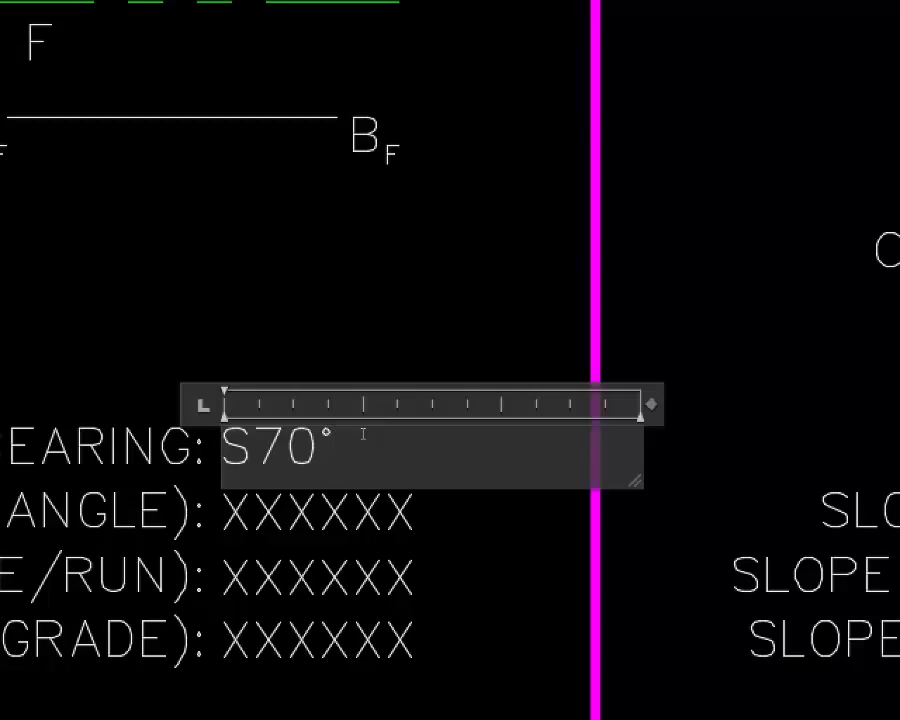
type("E")
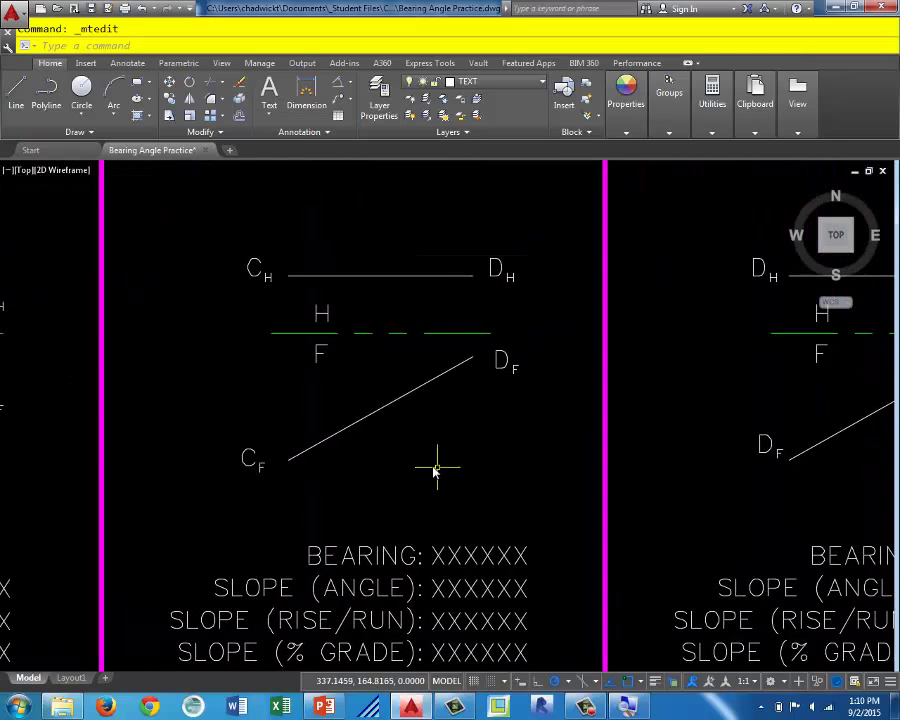
mouse_move(436, 464)
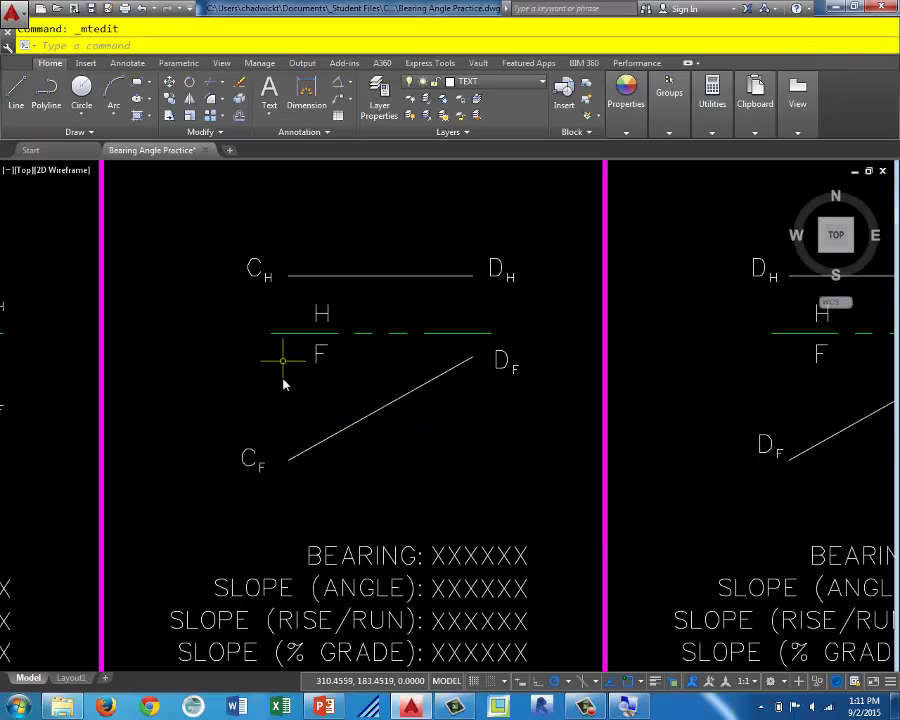
mouse_move(318, 414)
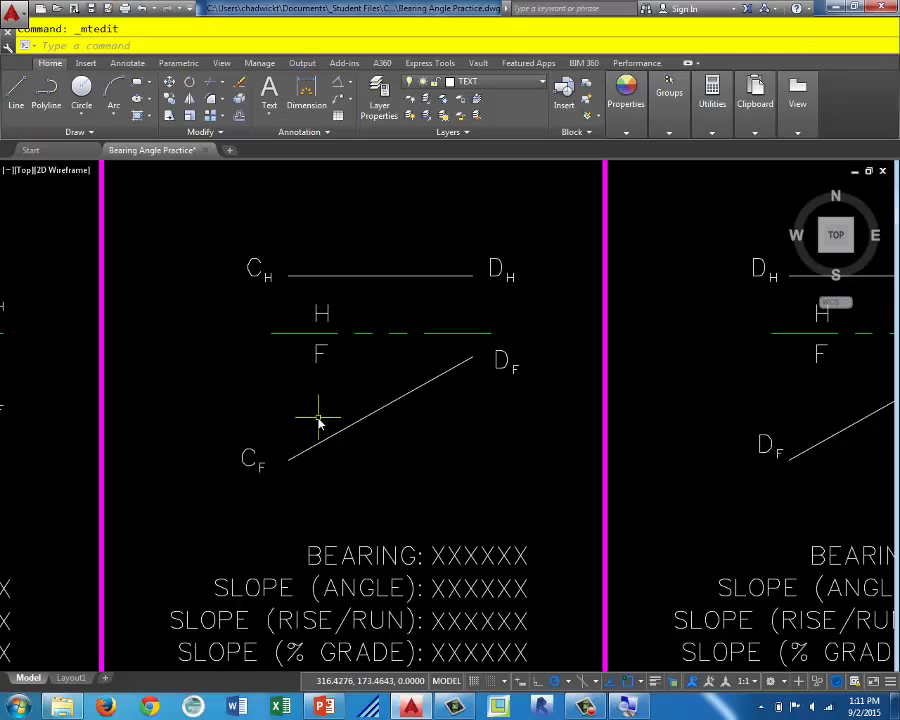
mouse_move(312, 250)
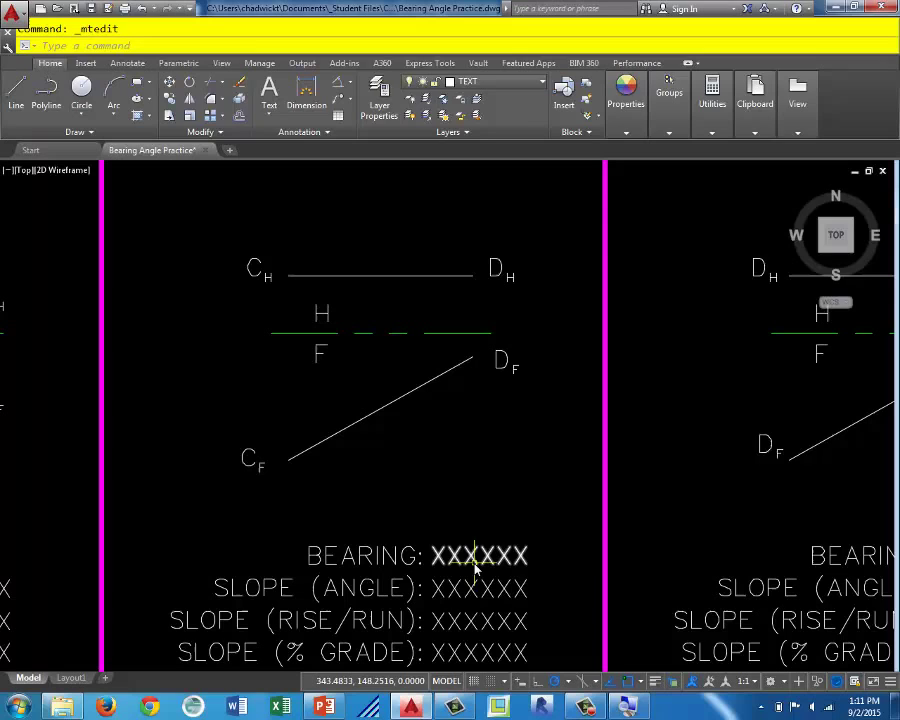
Replace the CD bearing placeholder XXXXXX with EAST.
double_click(480, 556)
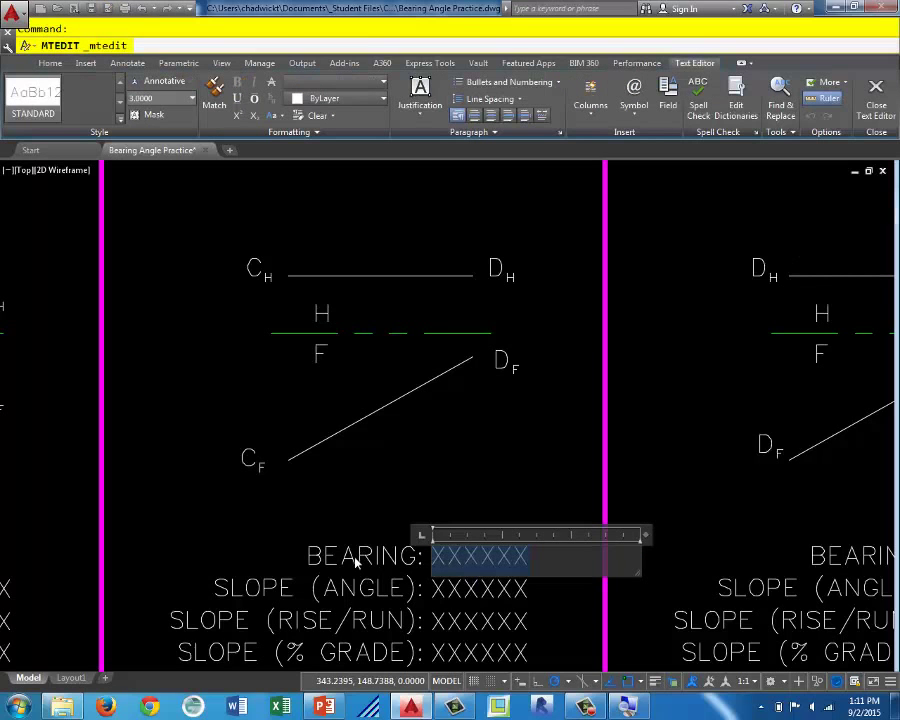
type("wa")
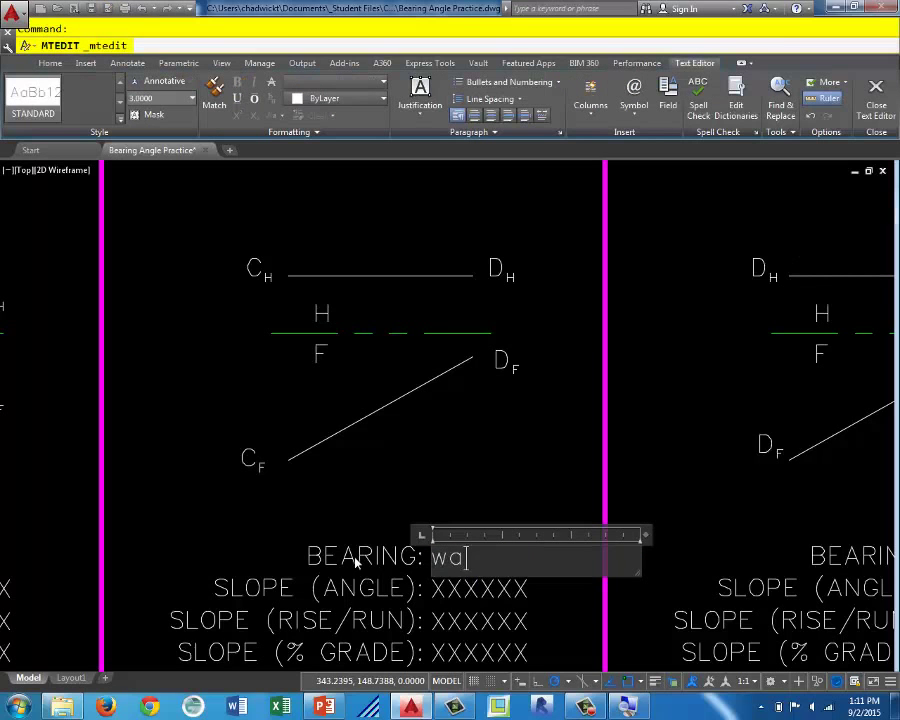
type("EAST")
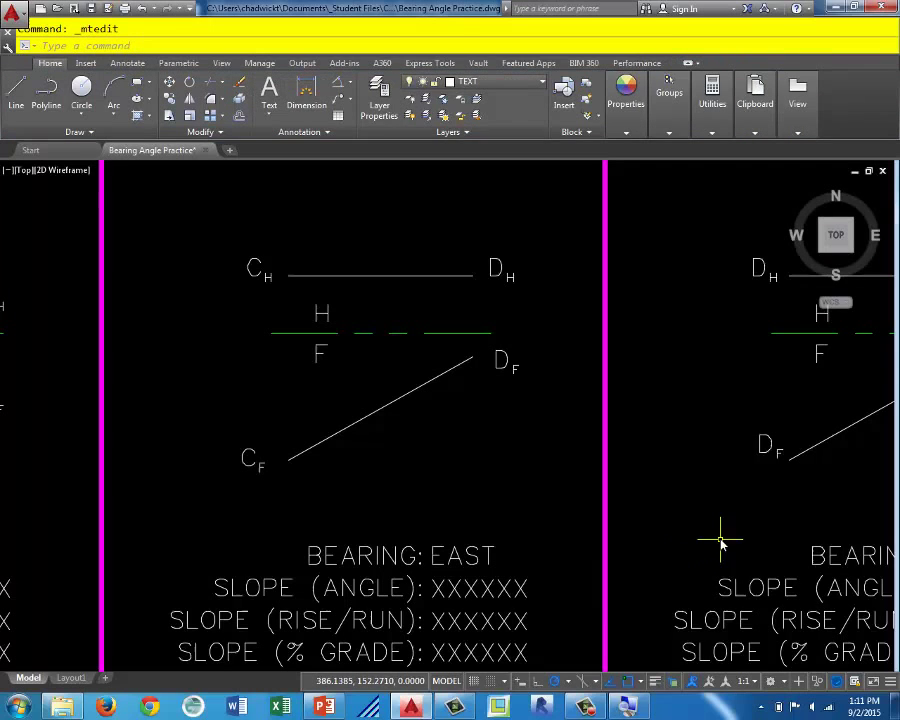
mouse_move(780, 540)
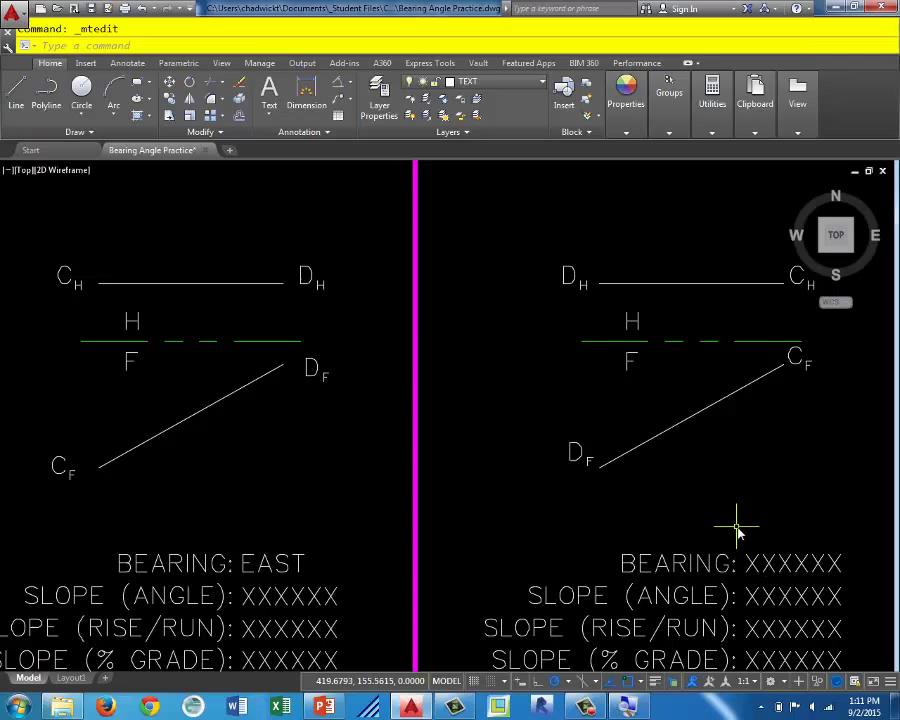
Set the D problem's bearing to WEST and the E–F problem's bearing to EAST.
double_click(796, 564)
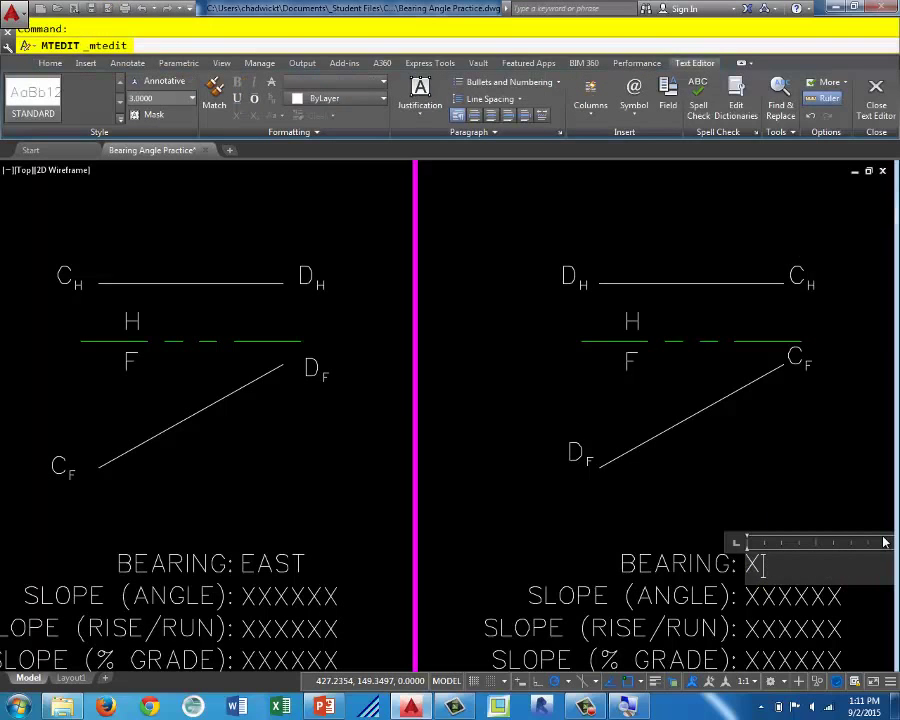
type("WEST")
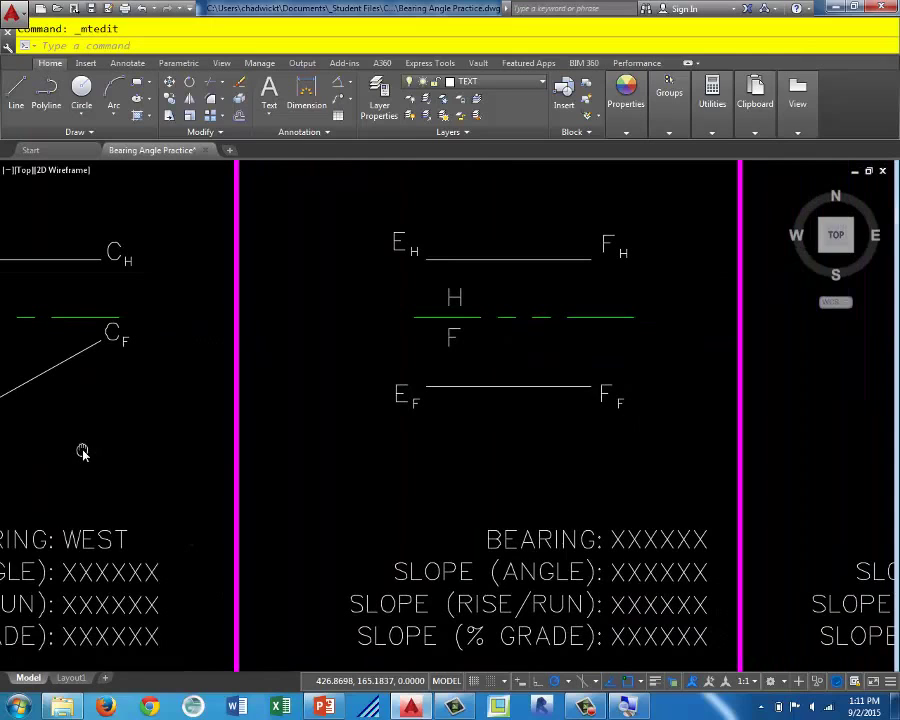
mouse_move(370, 500)
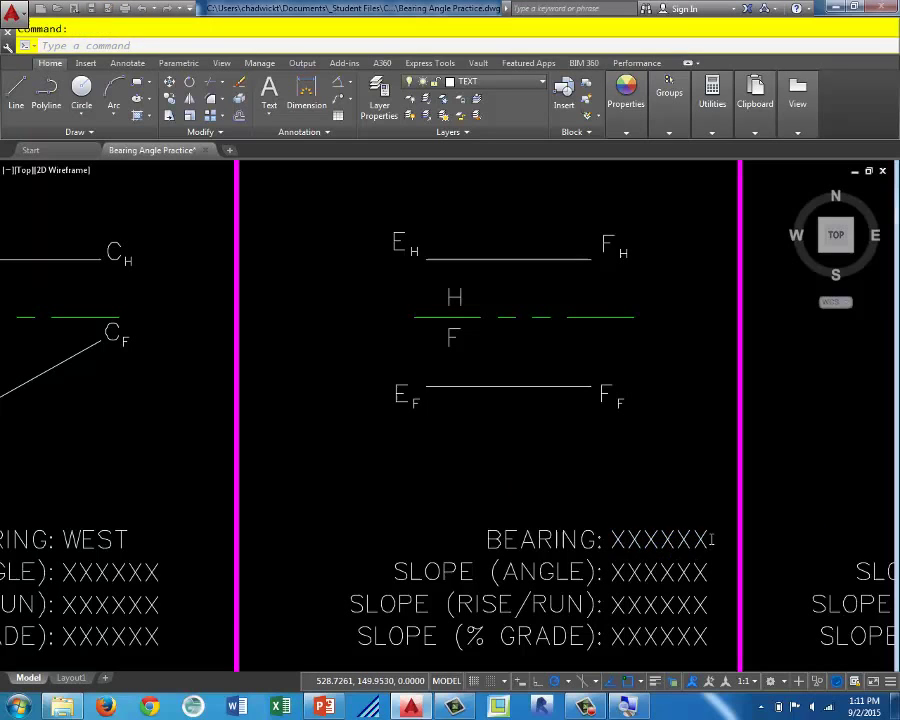
double_click(650, 540)
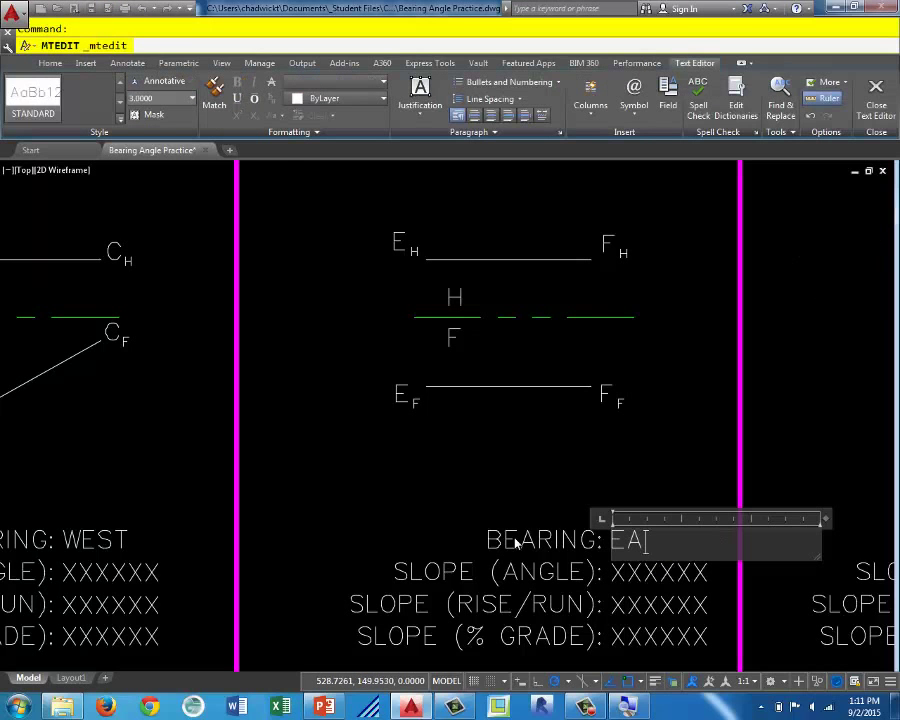
type("ST")
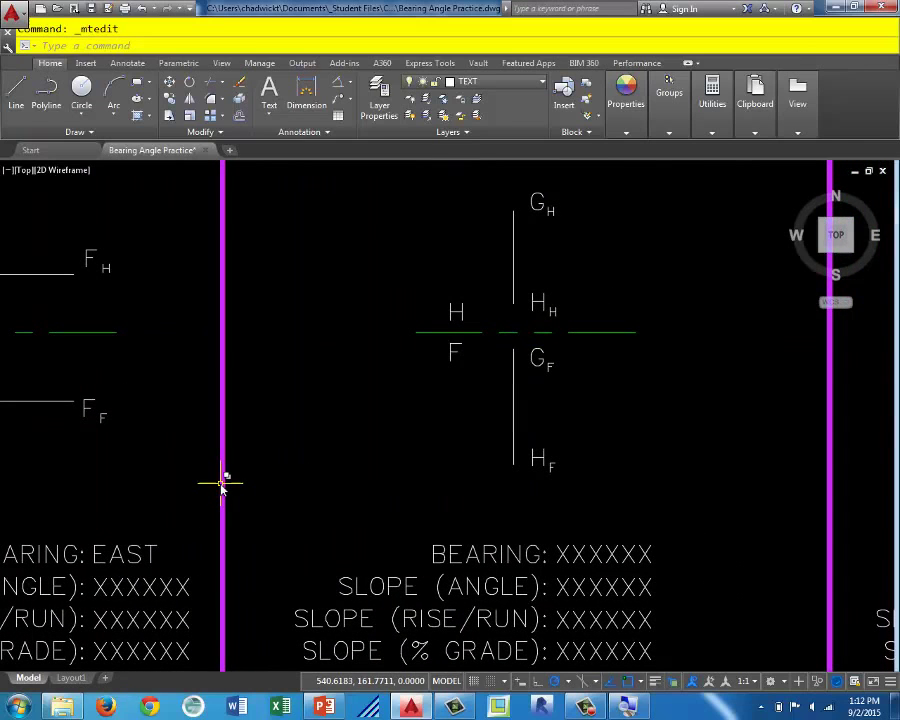
mouse_move(220, 486)
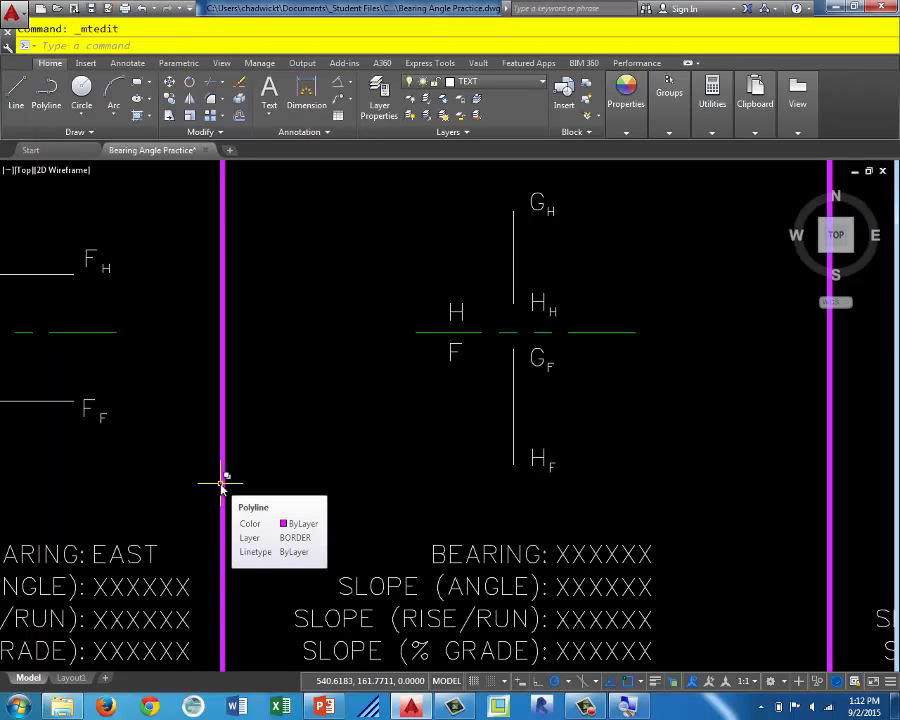
mouse_move(640, 470)
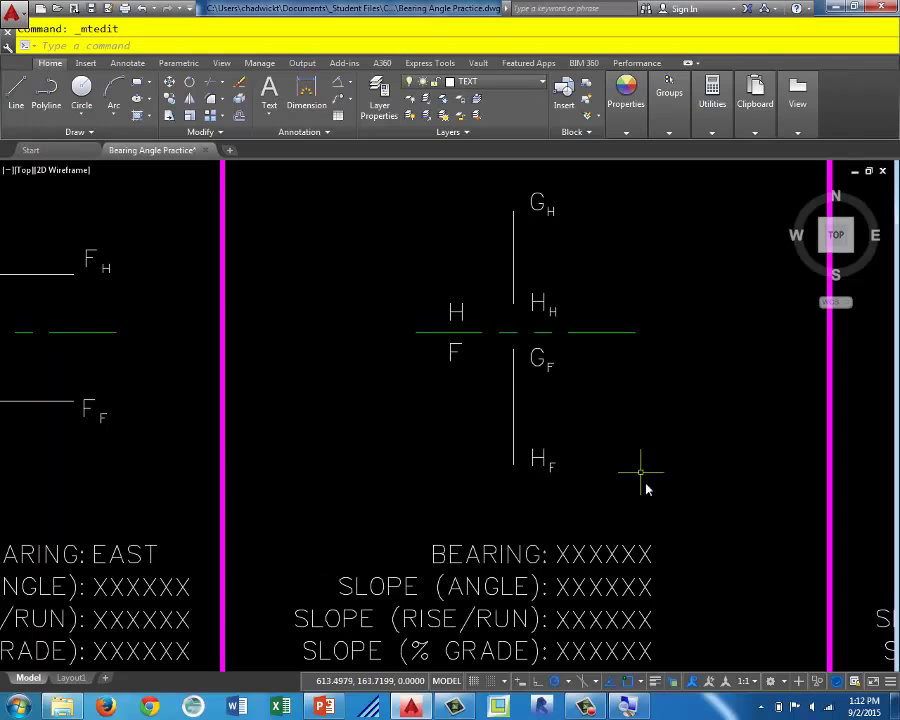
Replace the G–H bearing placeholder XXXXXX with SOUTH.
double_click(604, 554)
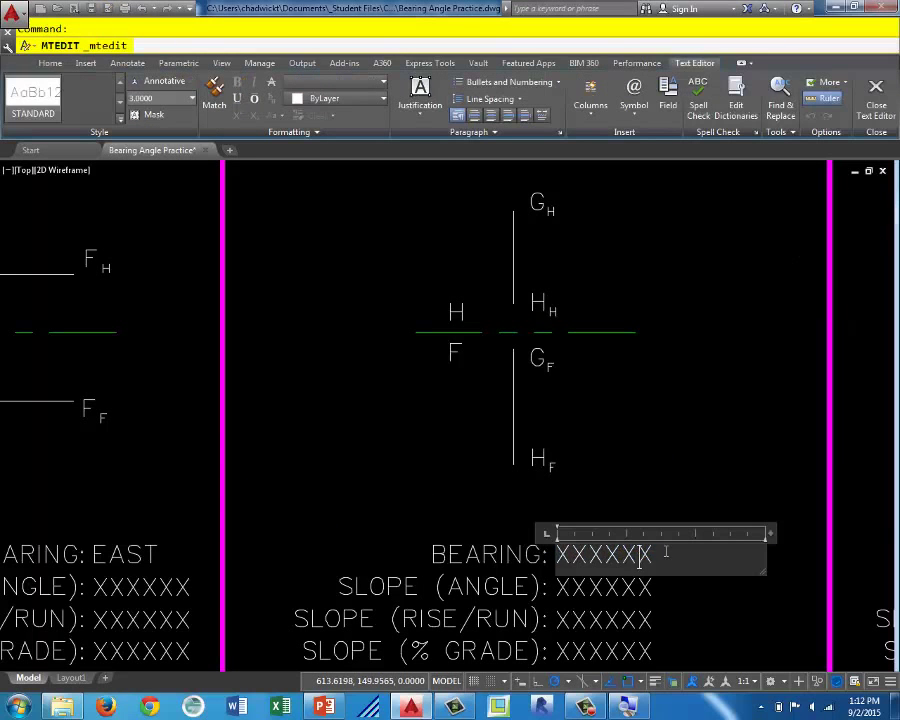
type("SOUTH")
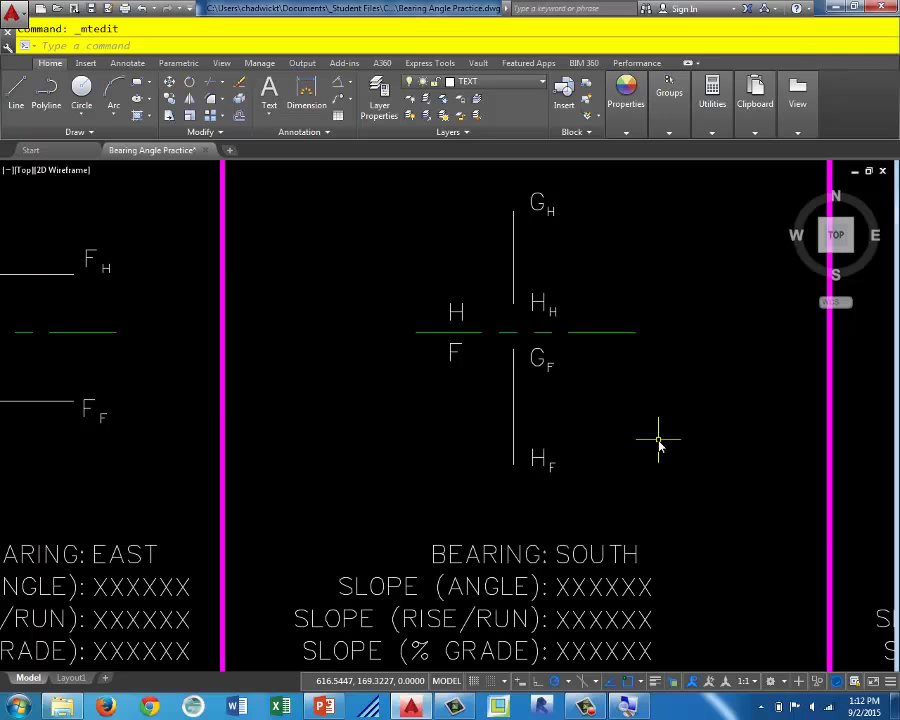
mouse_move(804, 432)
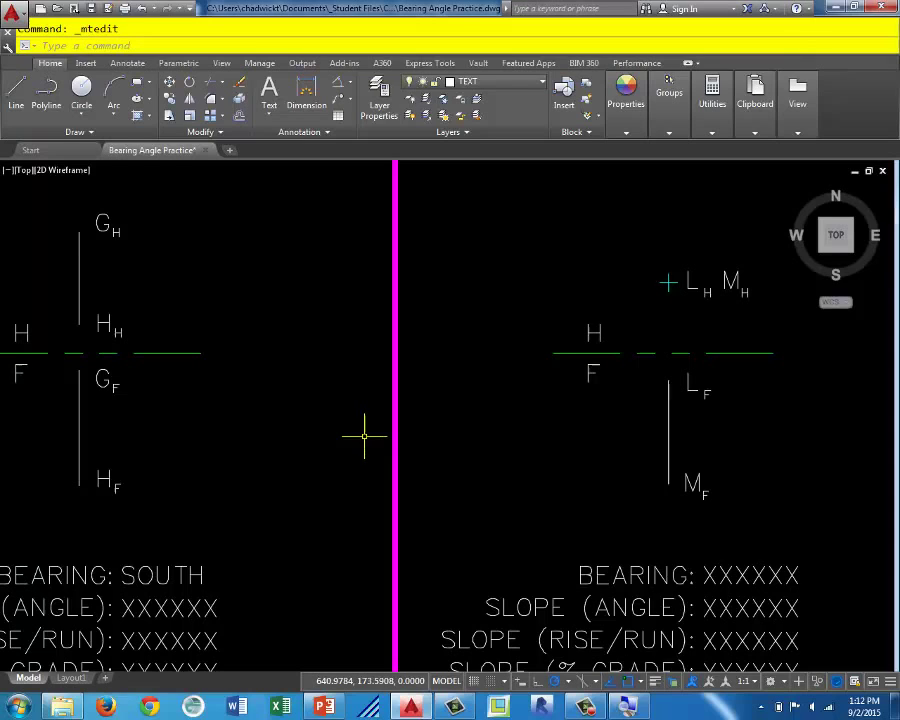
Replace the L–M bearing placeholder XXXXXX with NO BEARING.
double_click(750, 576)
type("NO")
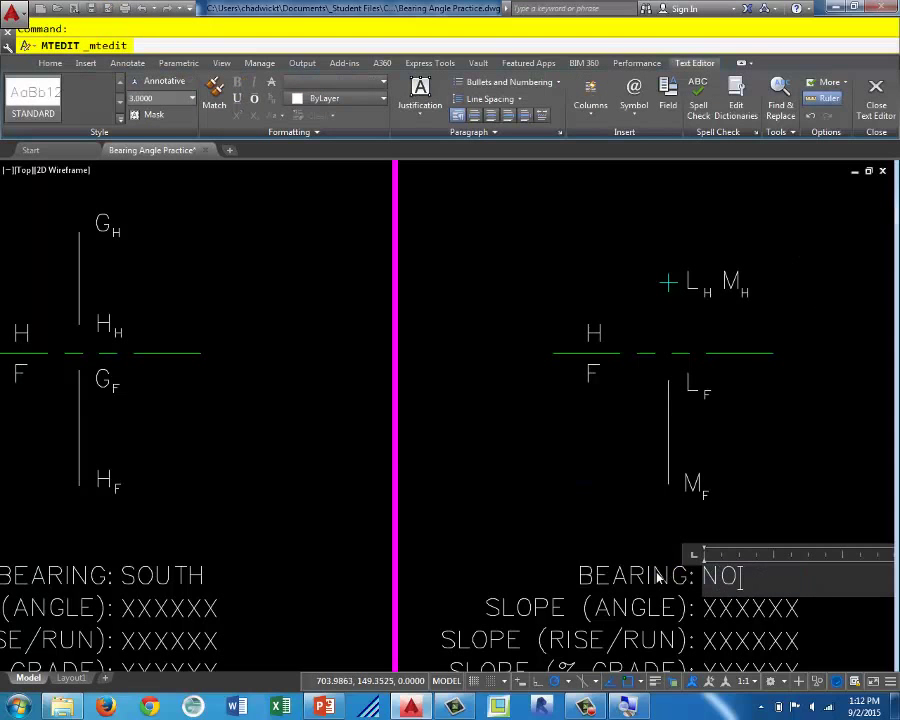
type("BEARING")
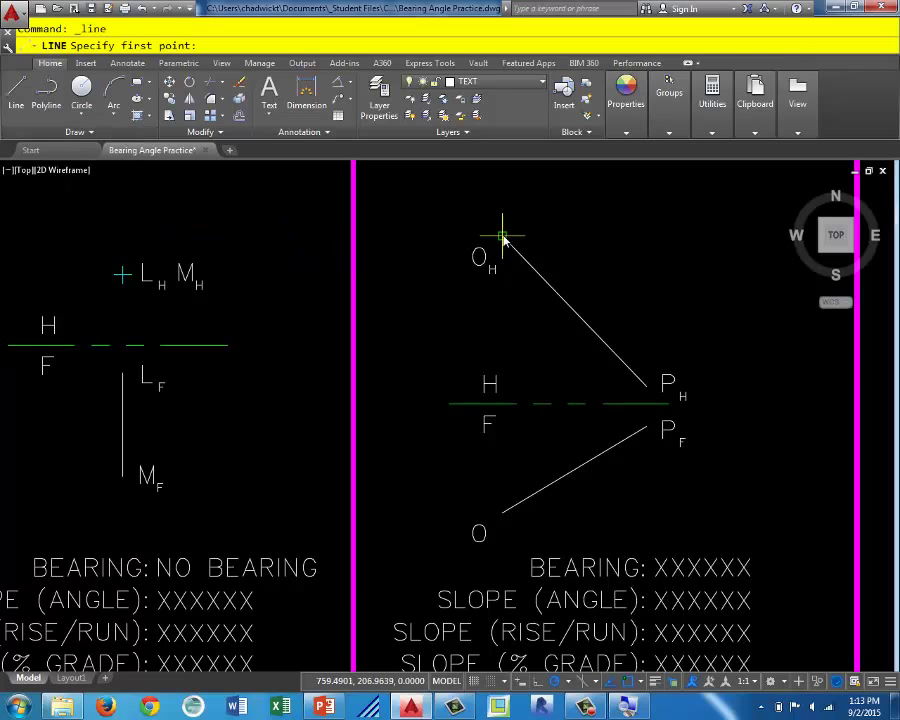
Draw a north line straight down from O_H and dimension its 43.88° angle to O_H–P_H.
left_click(504, 236)
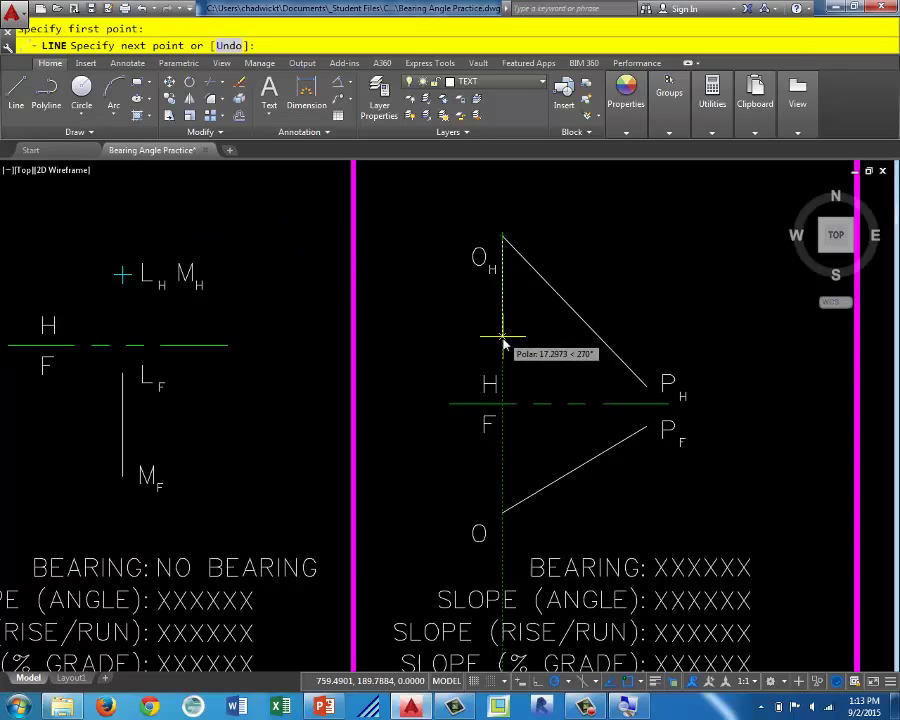
left_click(504, 336)
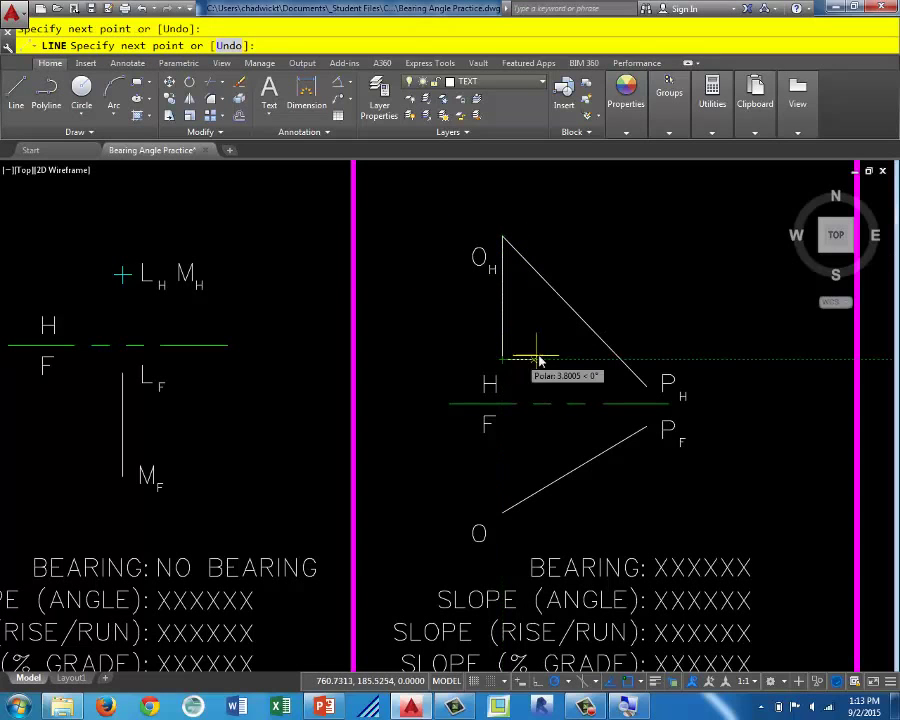
key("Escape")
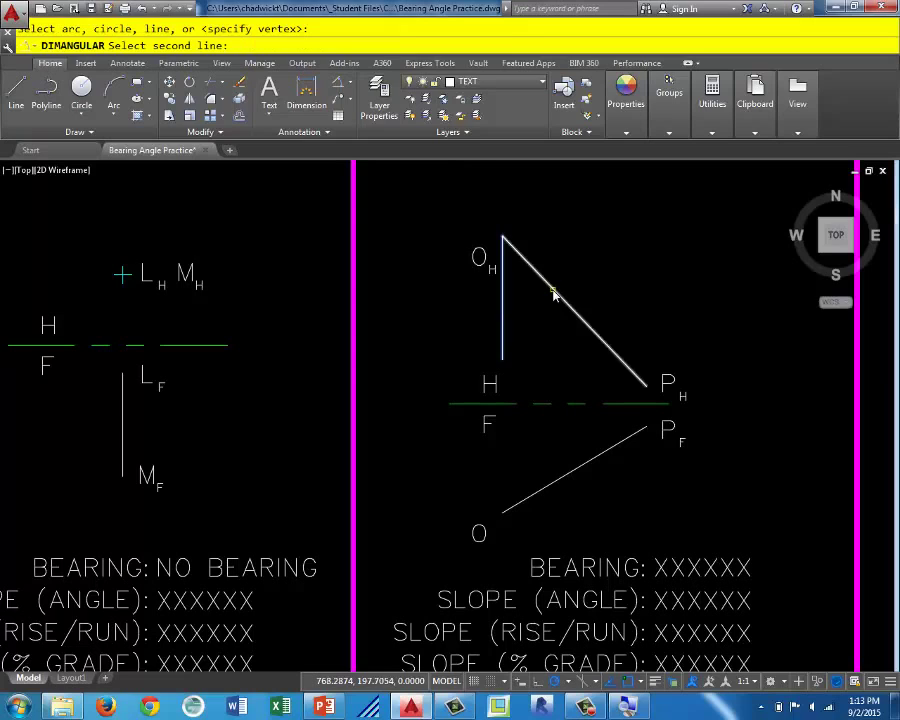
left_click(576, 344)
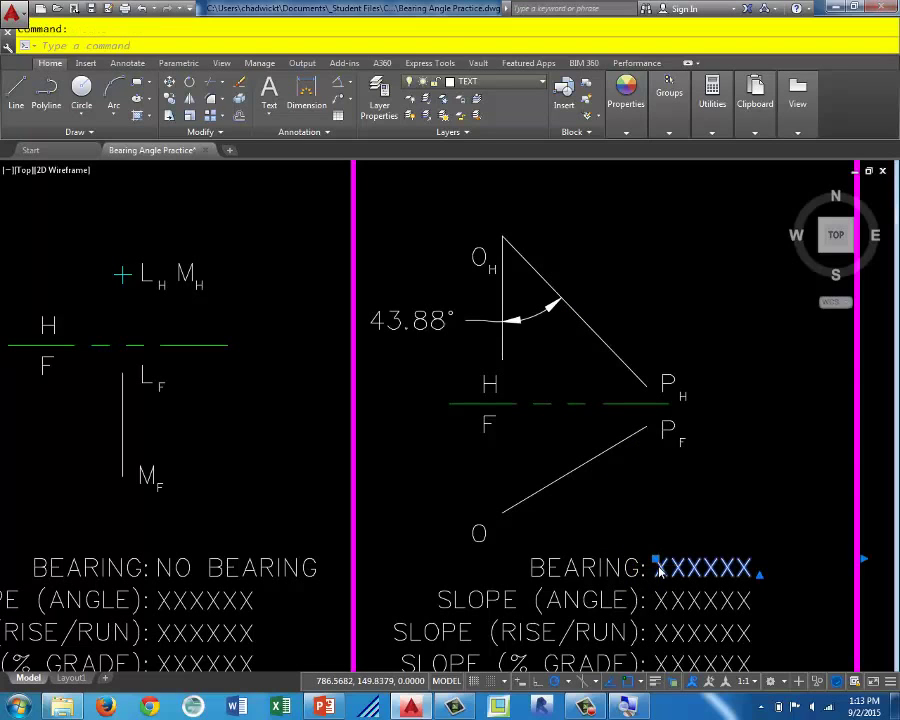
Replace the O–P line's bearing placeholder with S43.88°E using the degree symbol.
double_click(704, 568)
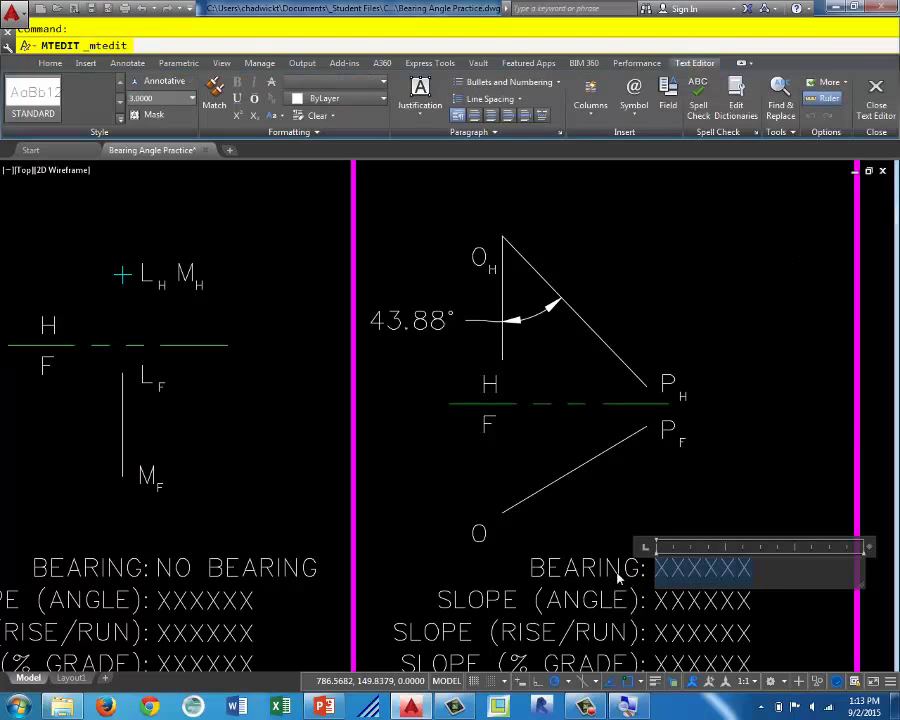
type("S")
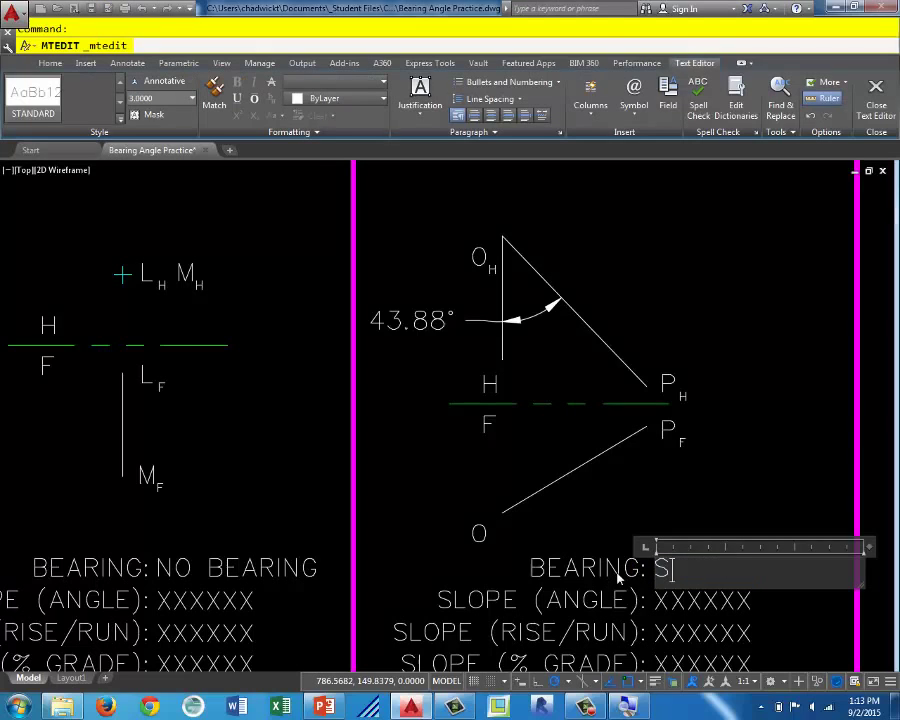
type("43")
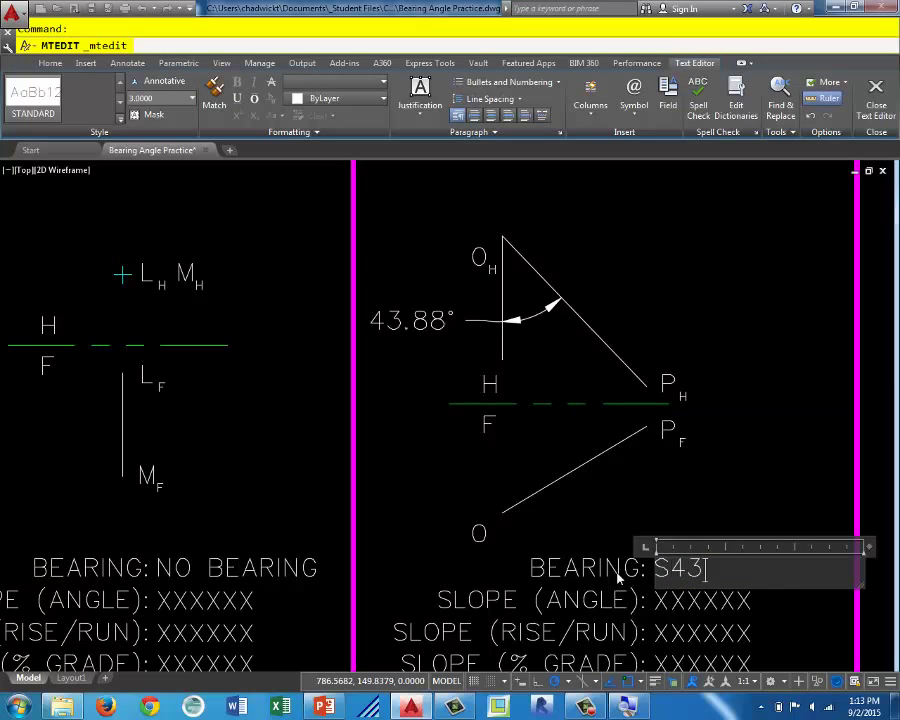
type(".88")
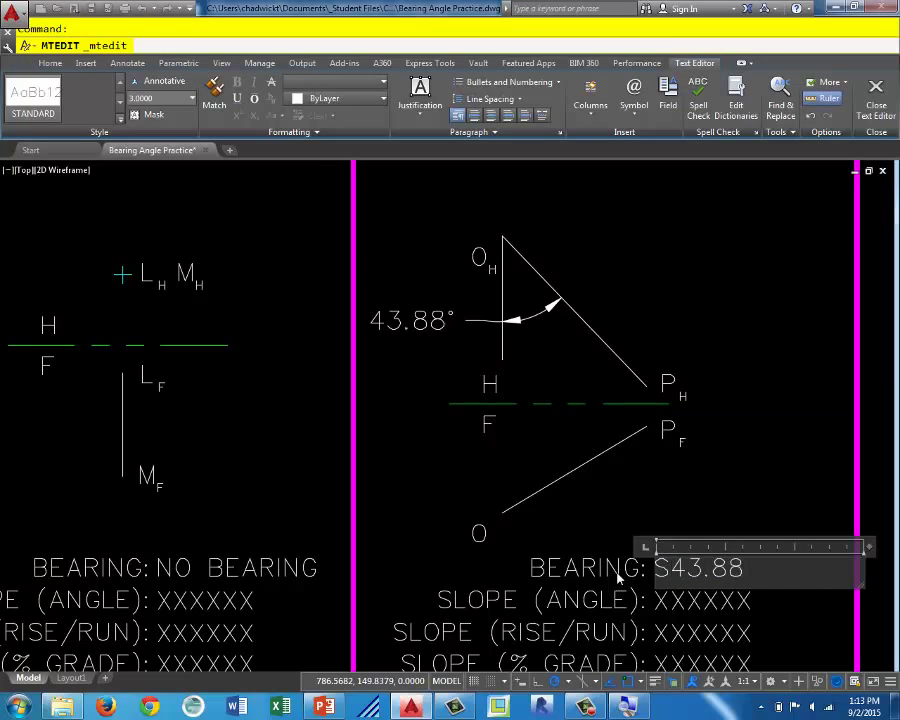
type("°")
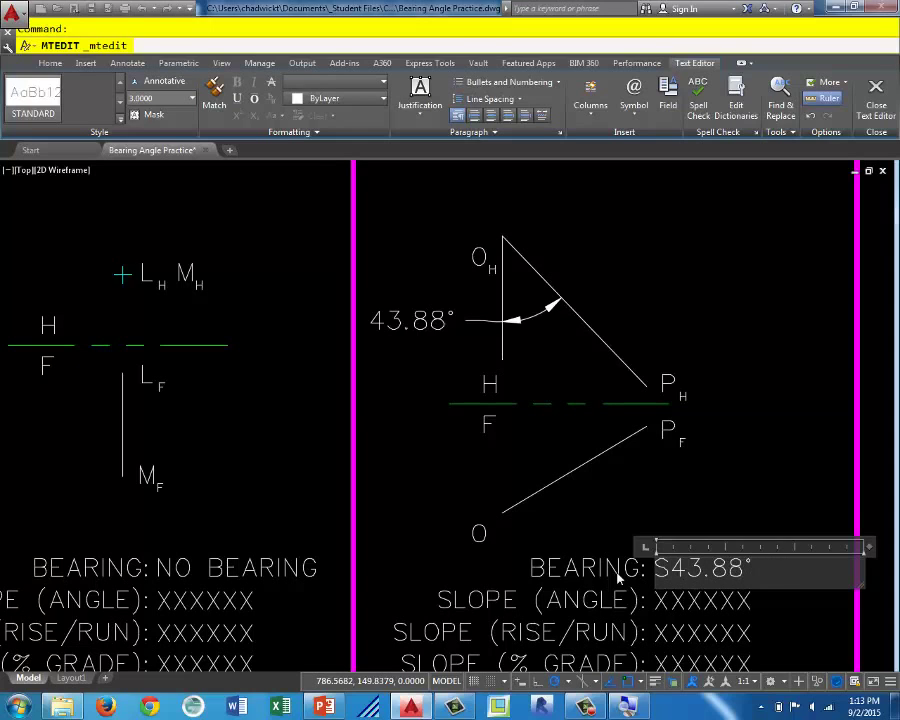
type("E")
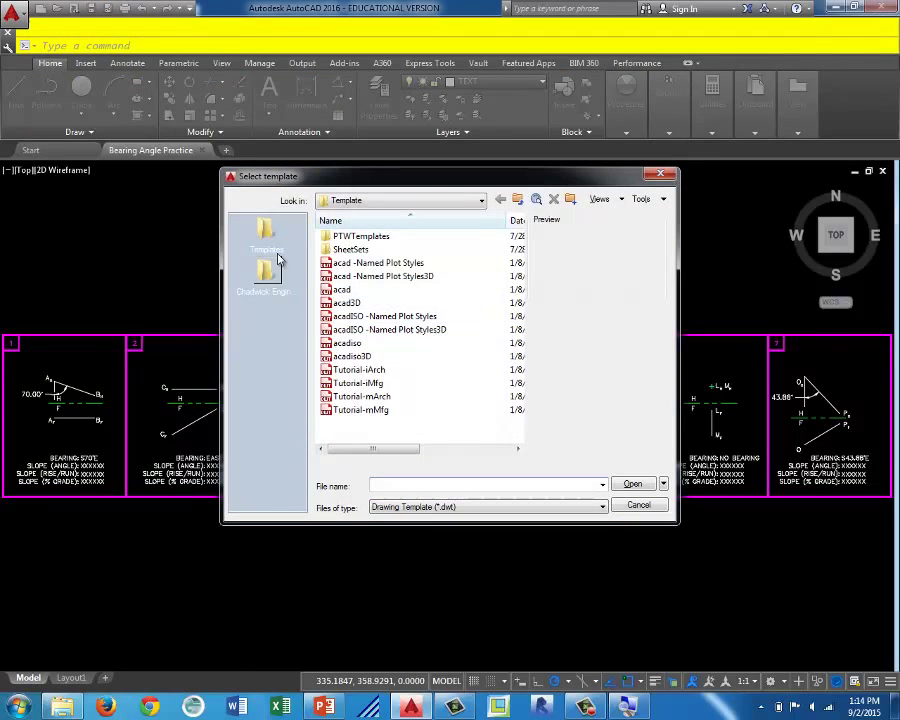
mouse_move(268, 236)
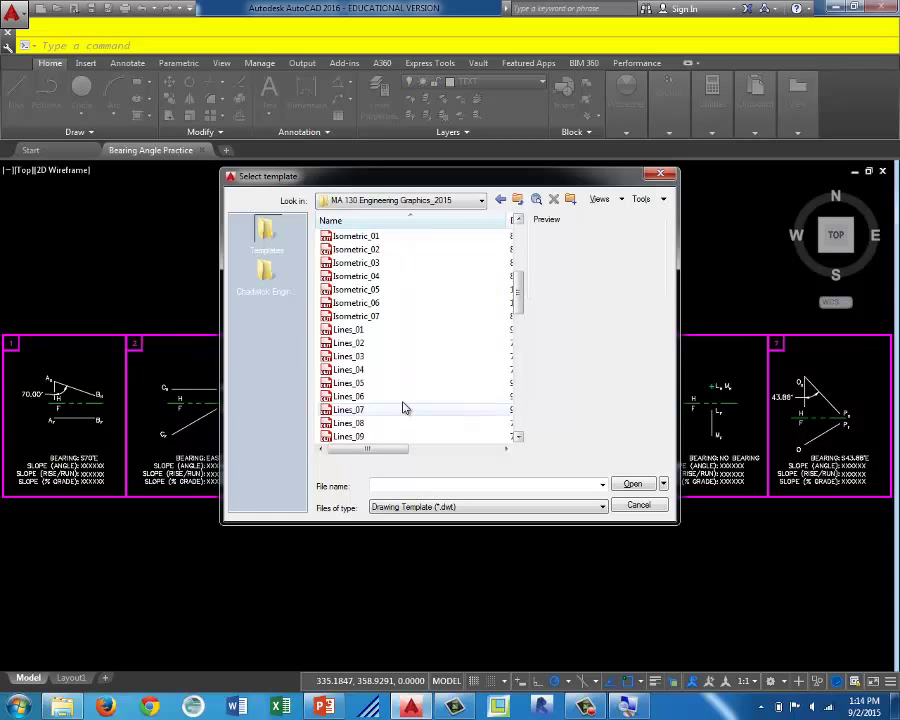
Create a new drawing from the Lines_05.dwt template.
left_click(350, 382)
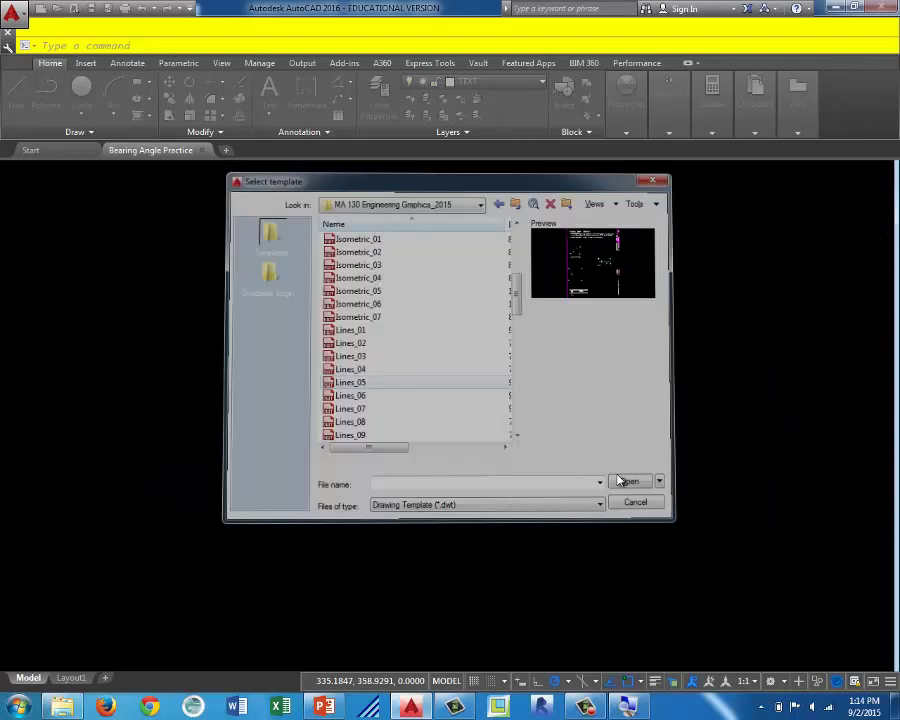
left_click(628, 480)
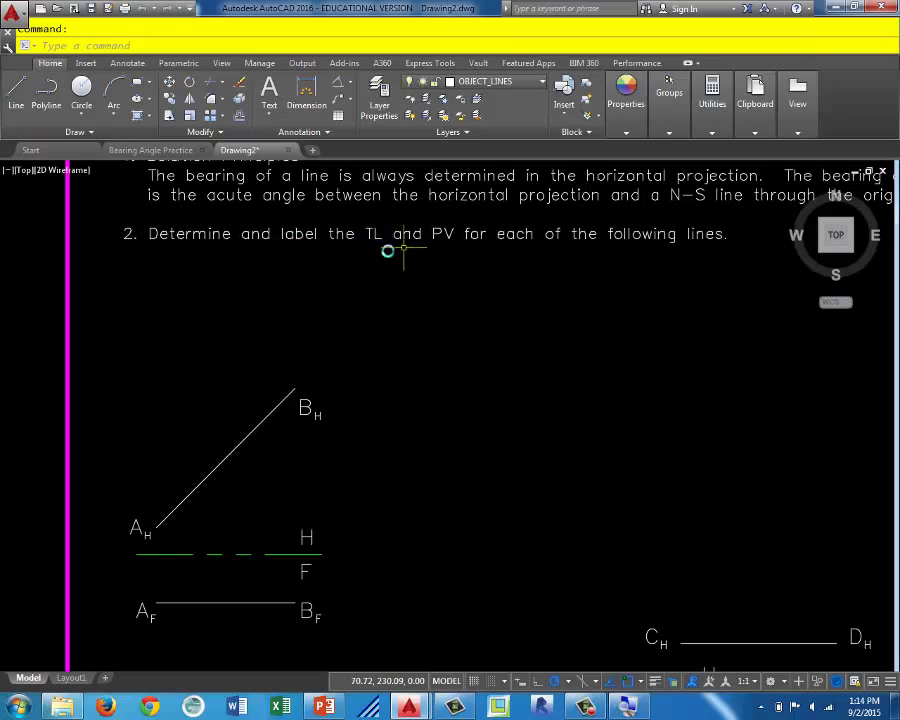
mouse_move(444, 260)
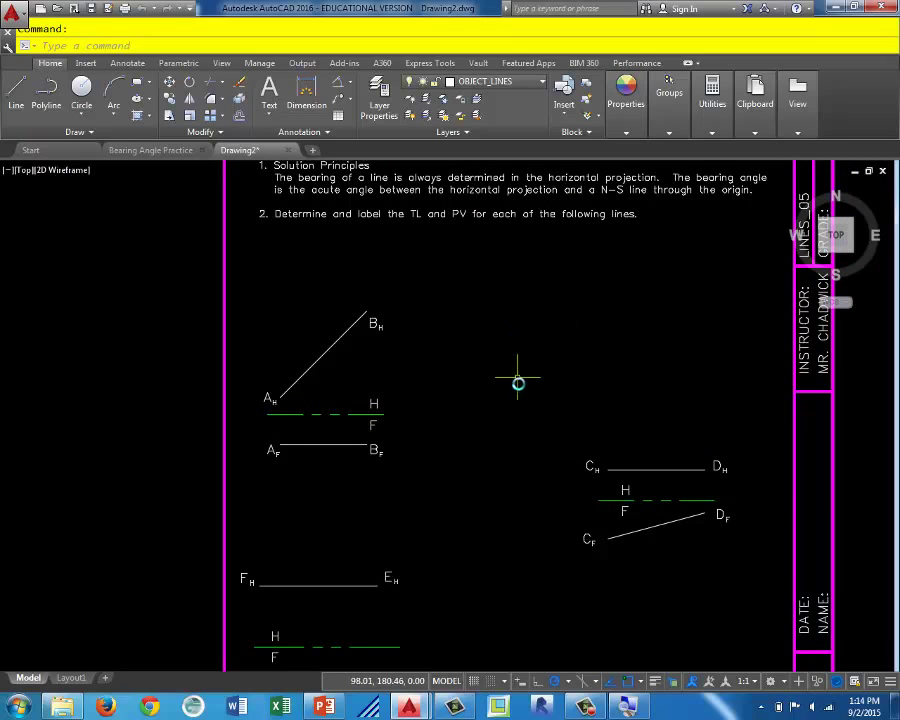
mouse_move(524, 490)
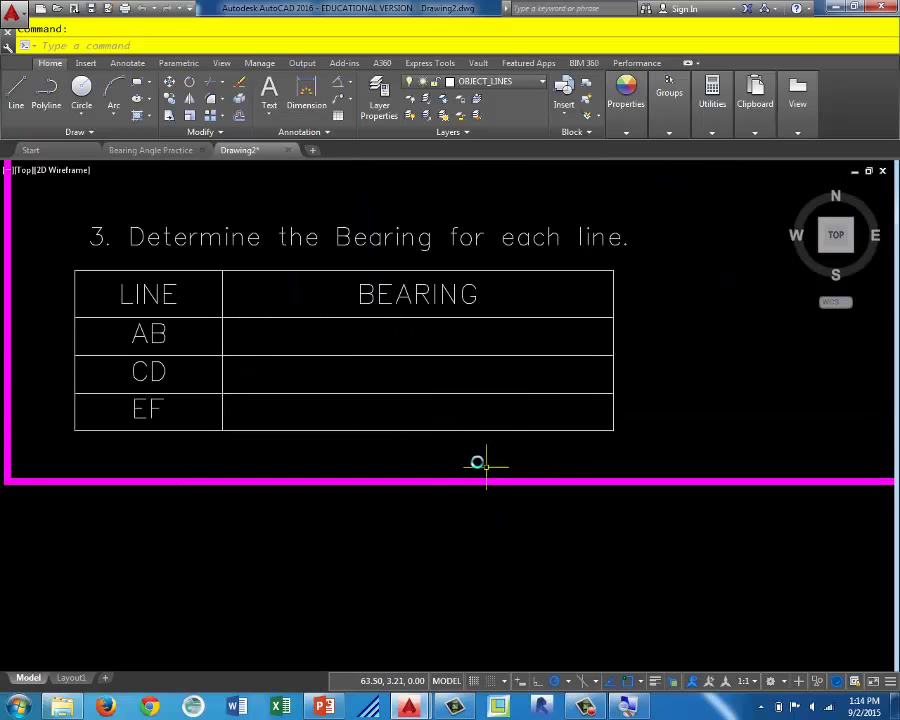
mouse_move(420, 334)
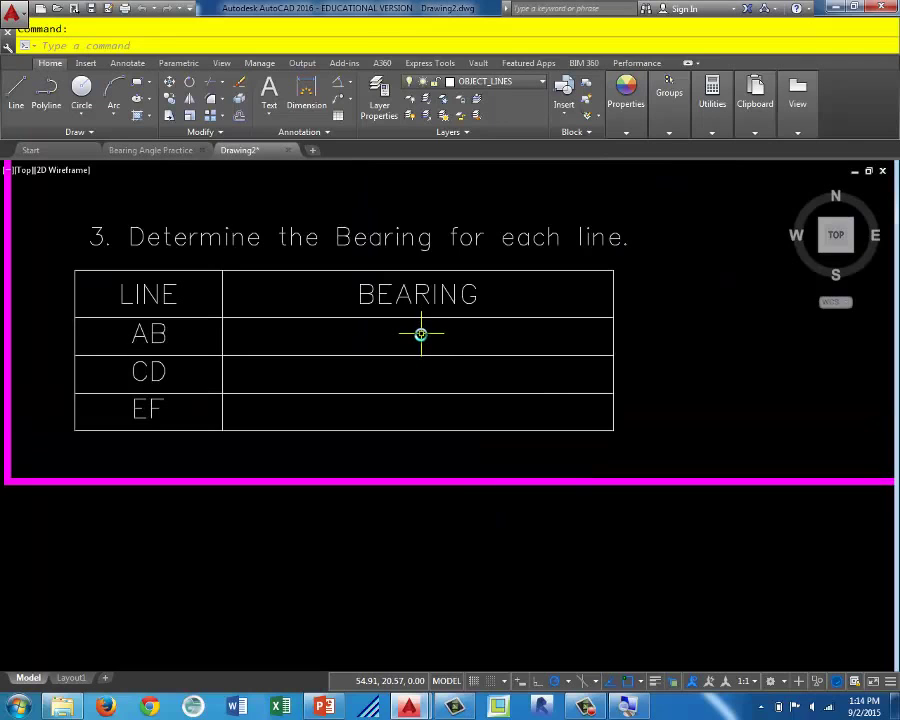
double_click(420, 336)
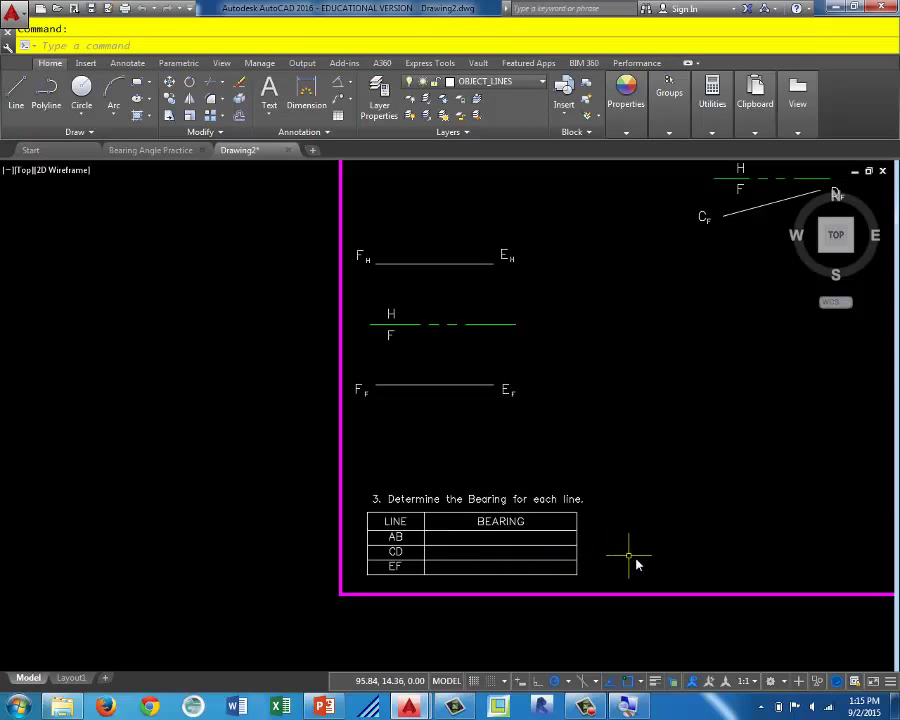
mouse_move(564, 564)
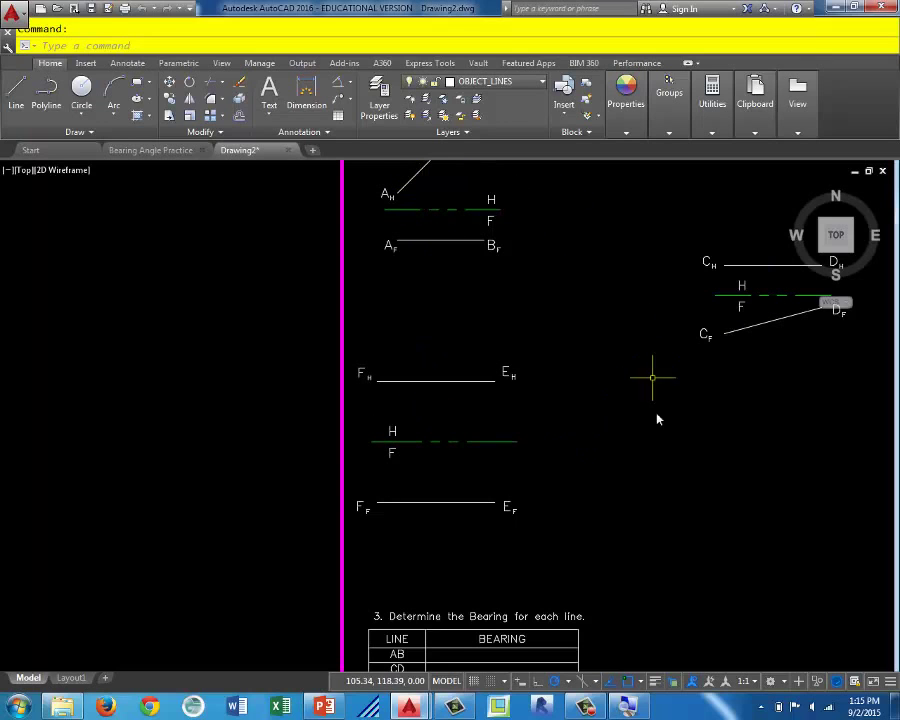
mouse_move(340, 480)
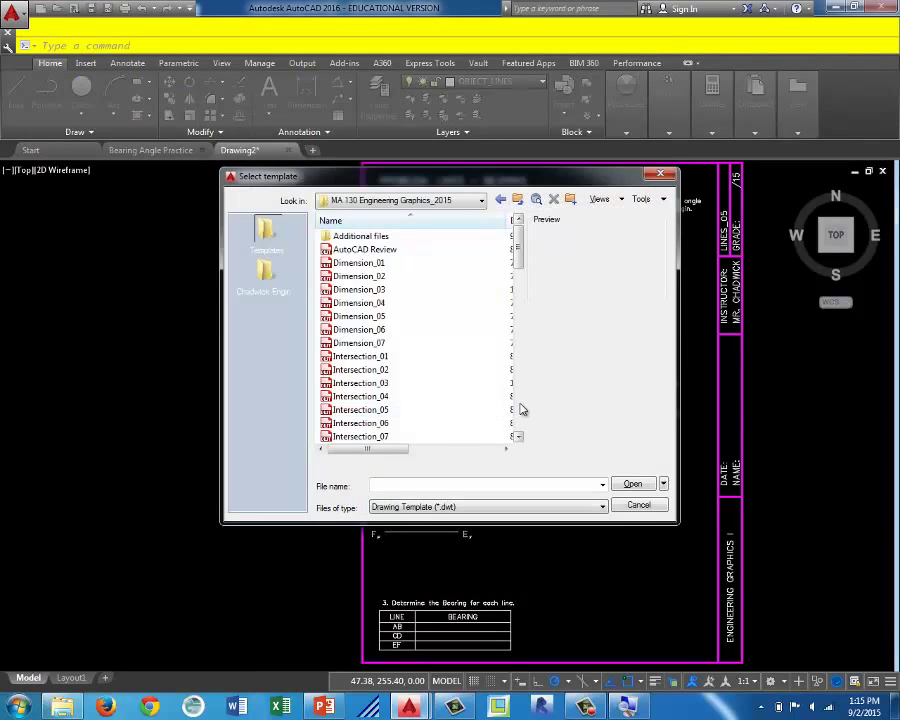
Create a new drawing from the Lines_06.dwt template.
left_click(348, 396)
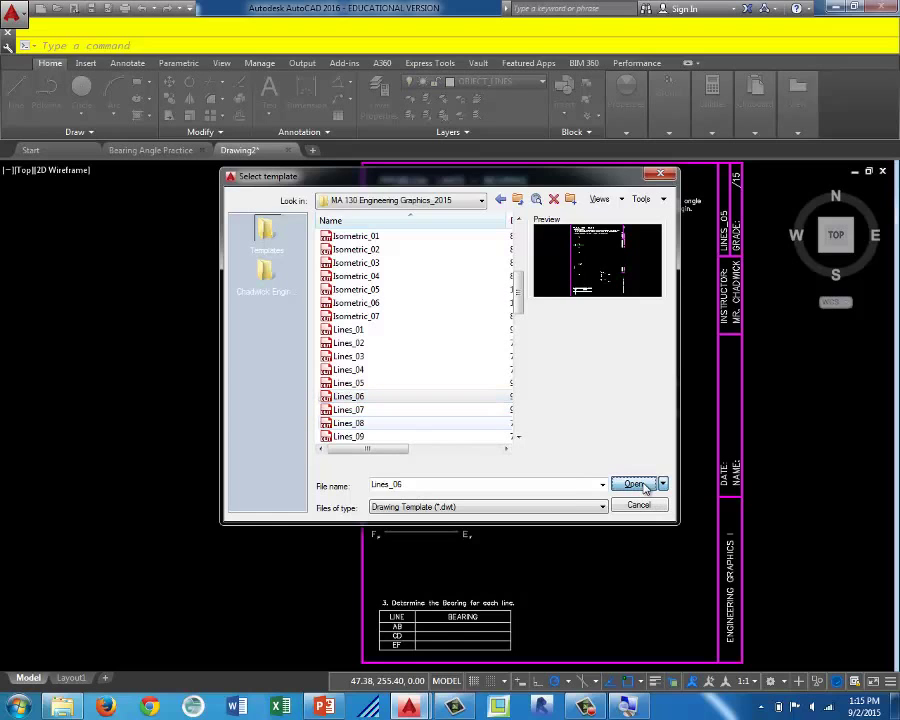
left_click(634, 484)
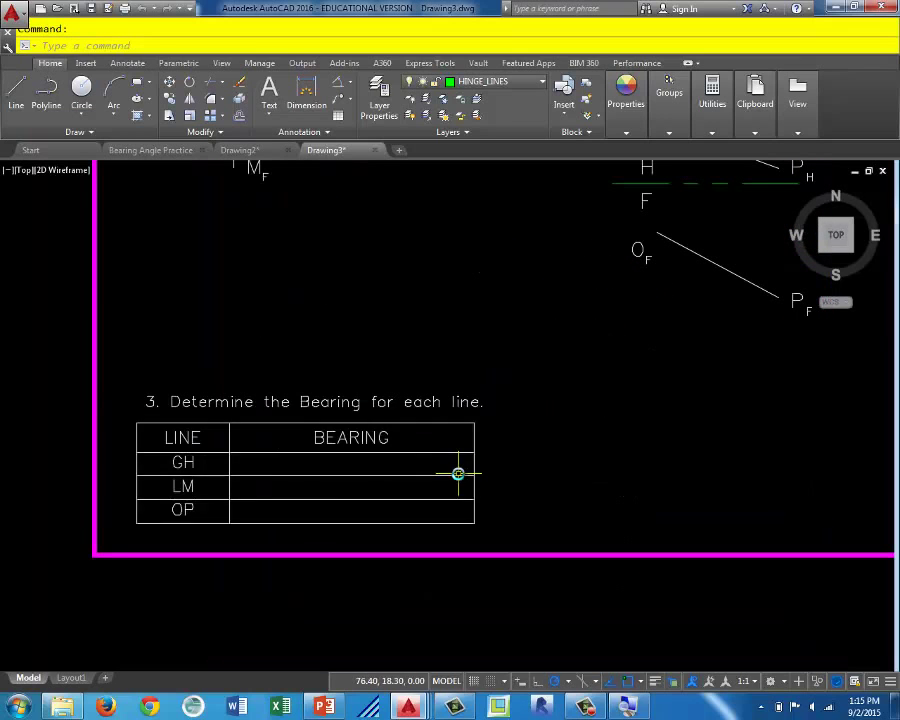
mouse_move(558, 476)
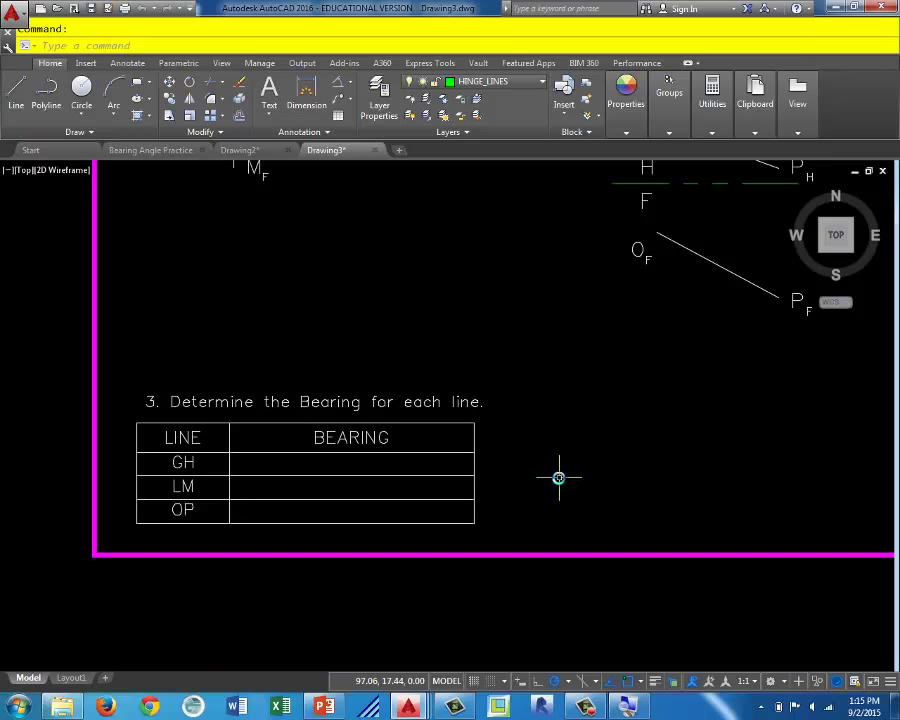
mouse_move(564, 458)
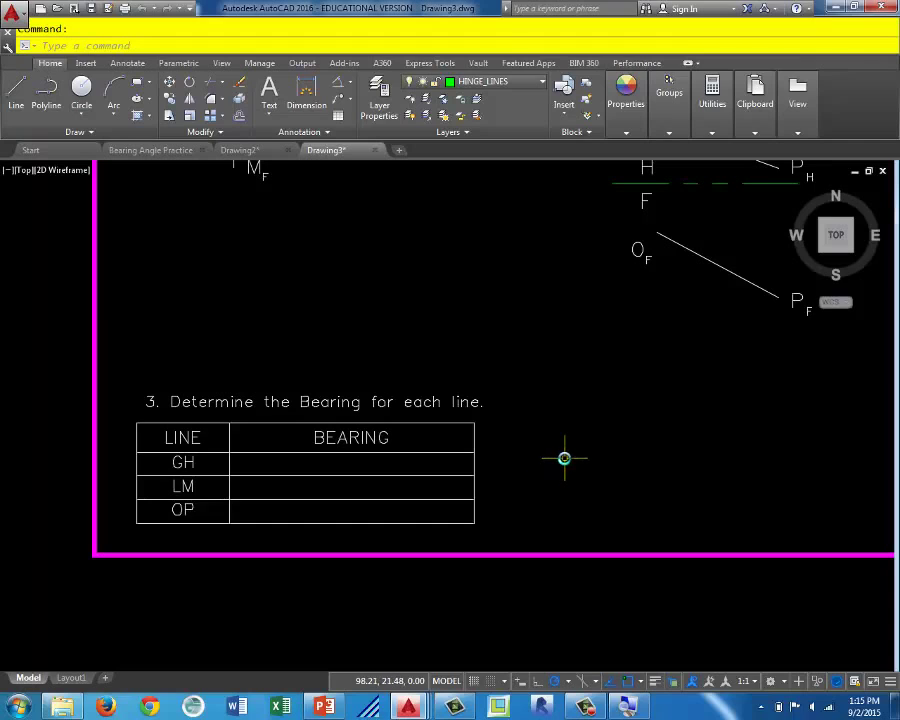
mouse_move(600, 458)
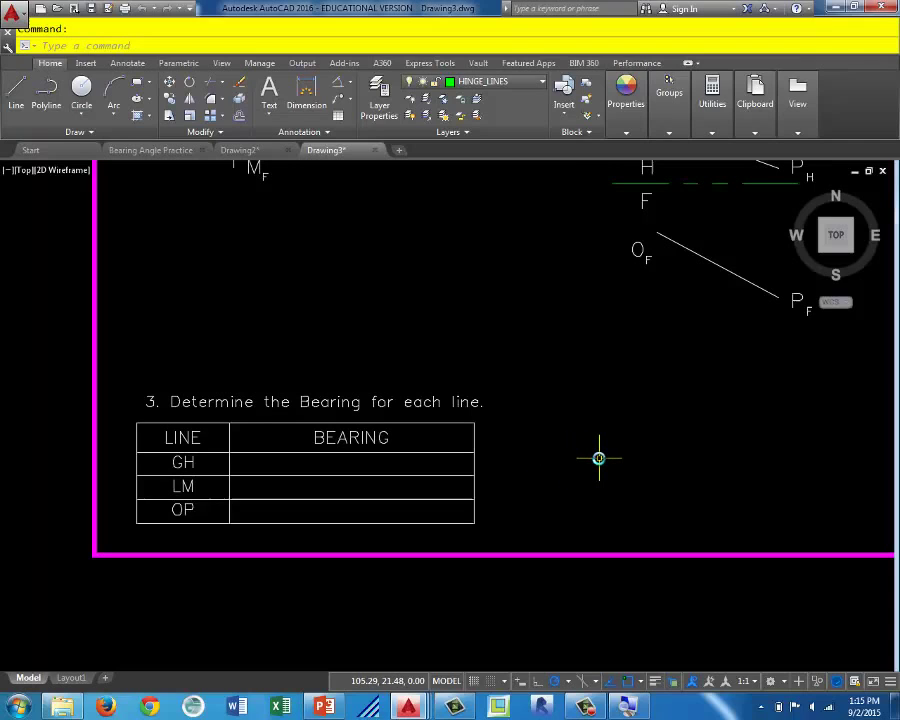